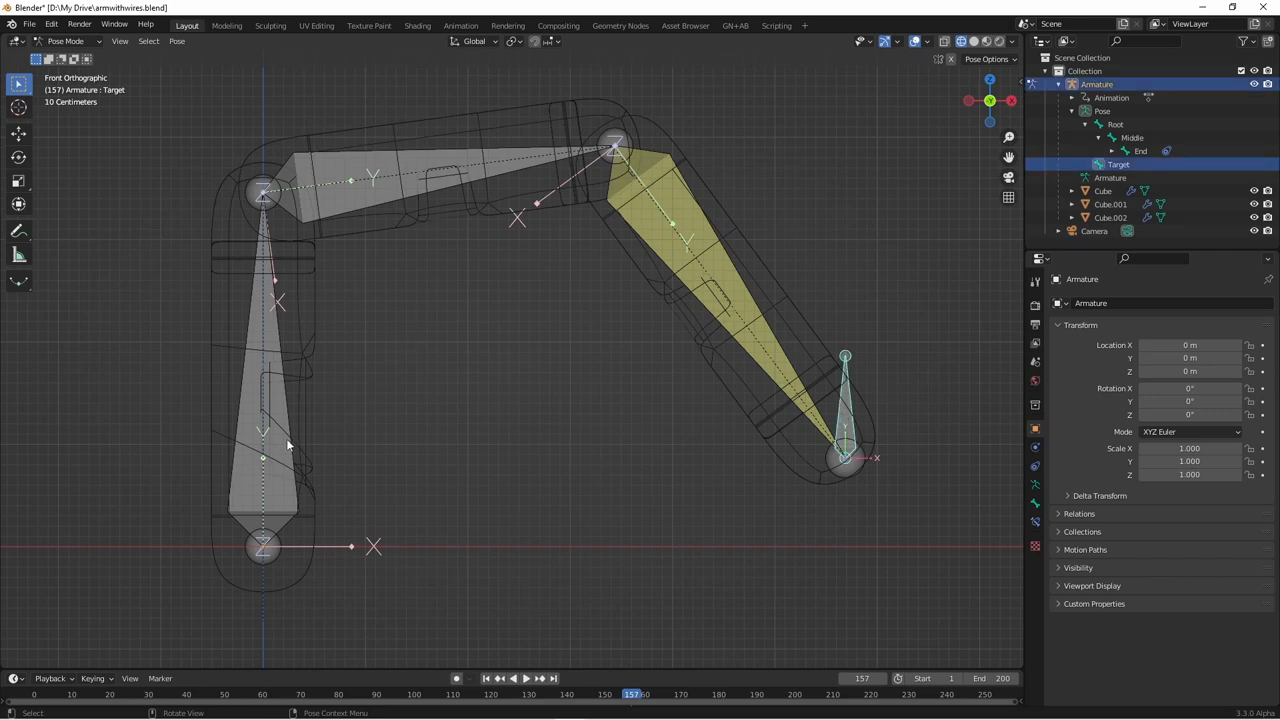
mouse_move(856, 432)
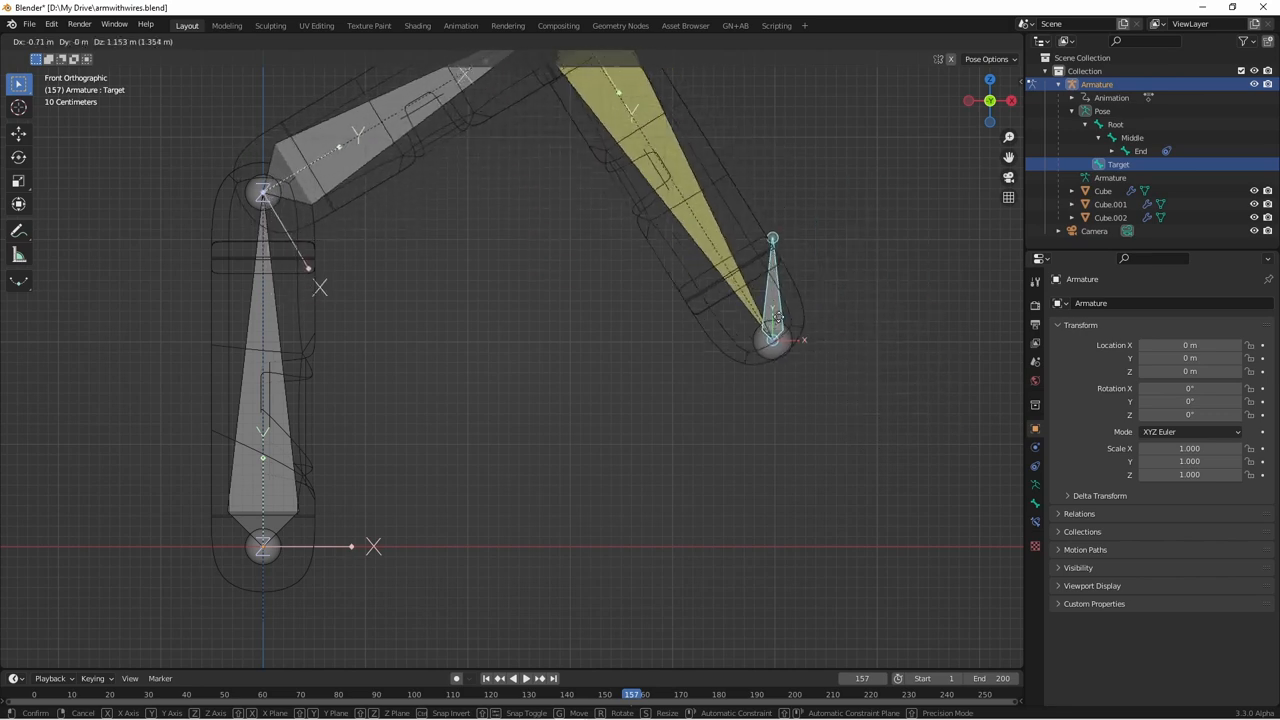
Move the IK Target bone down-right so the bone chain bends toward it.
drag(772, 340, 850, 428)
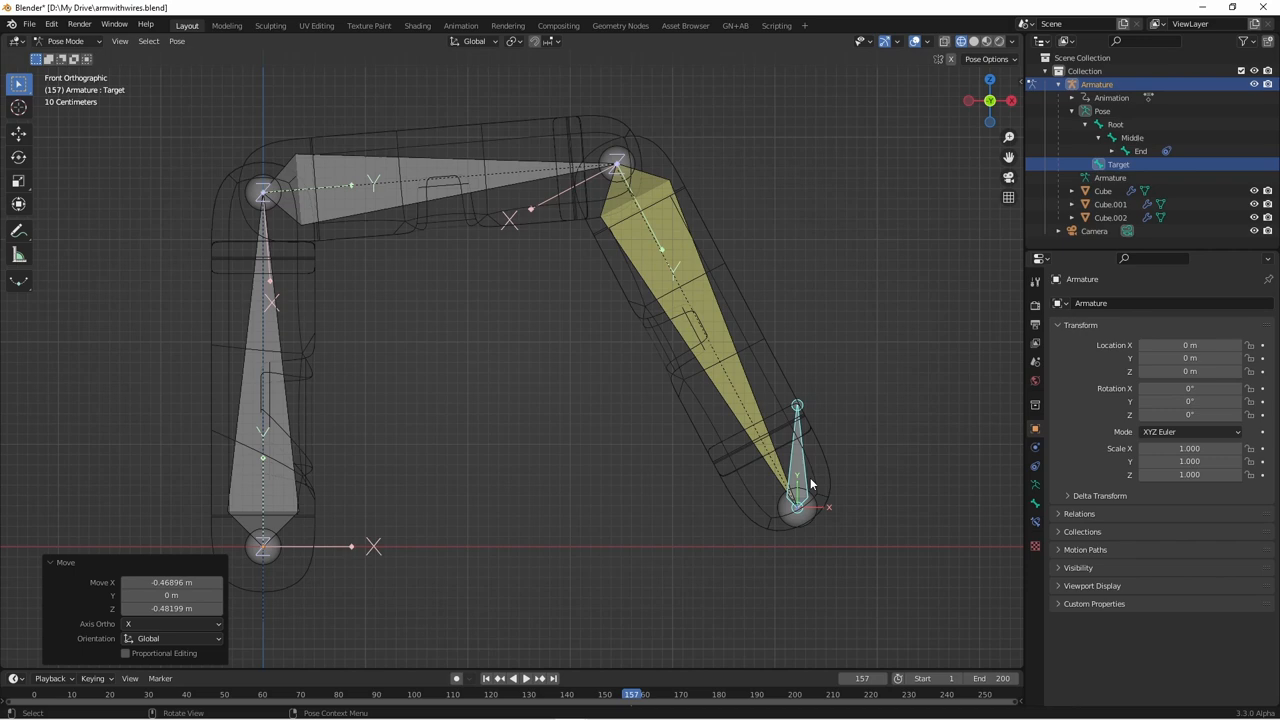
mouse_move(304, 396)
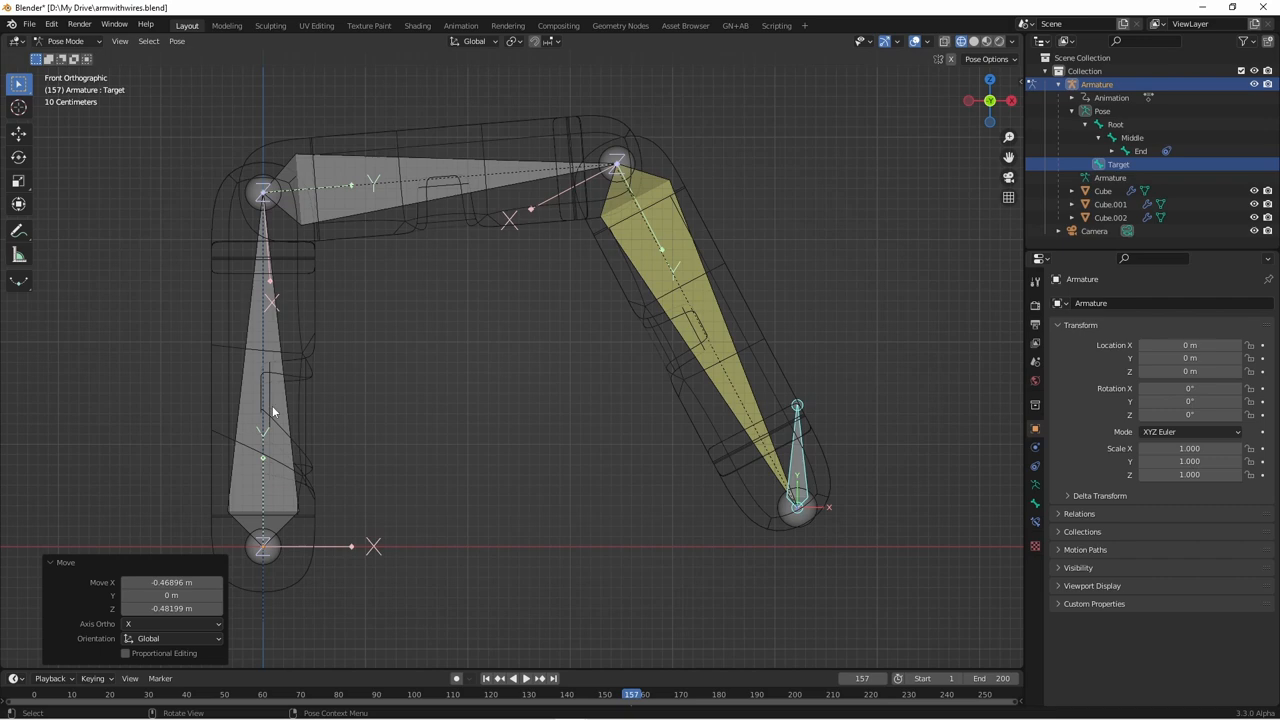
mouse_move(256, 408)
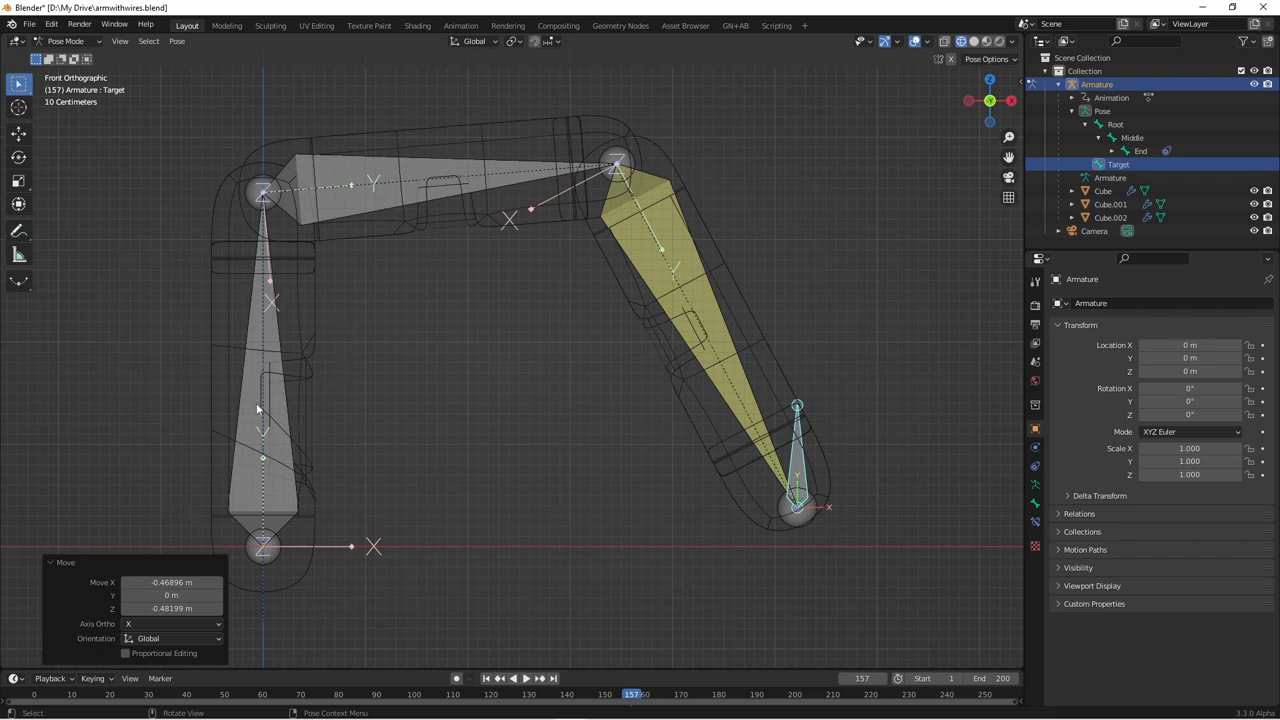
mouse_move(452, 172)
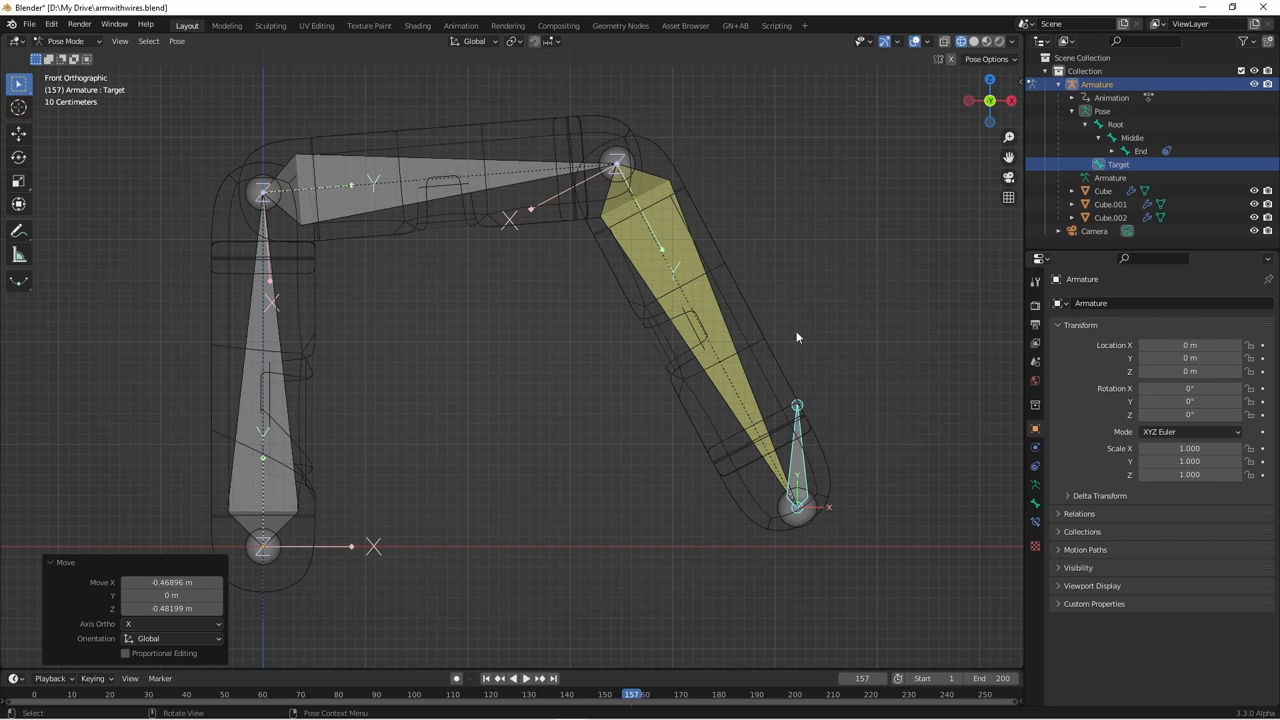
click(56, 562)
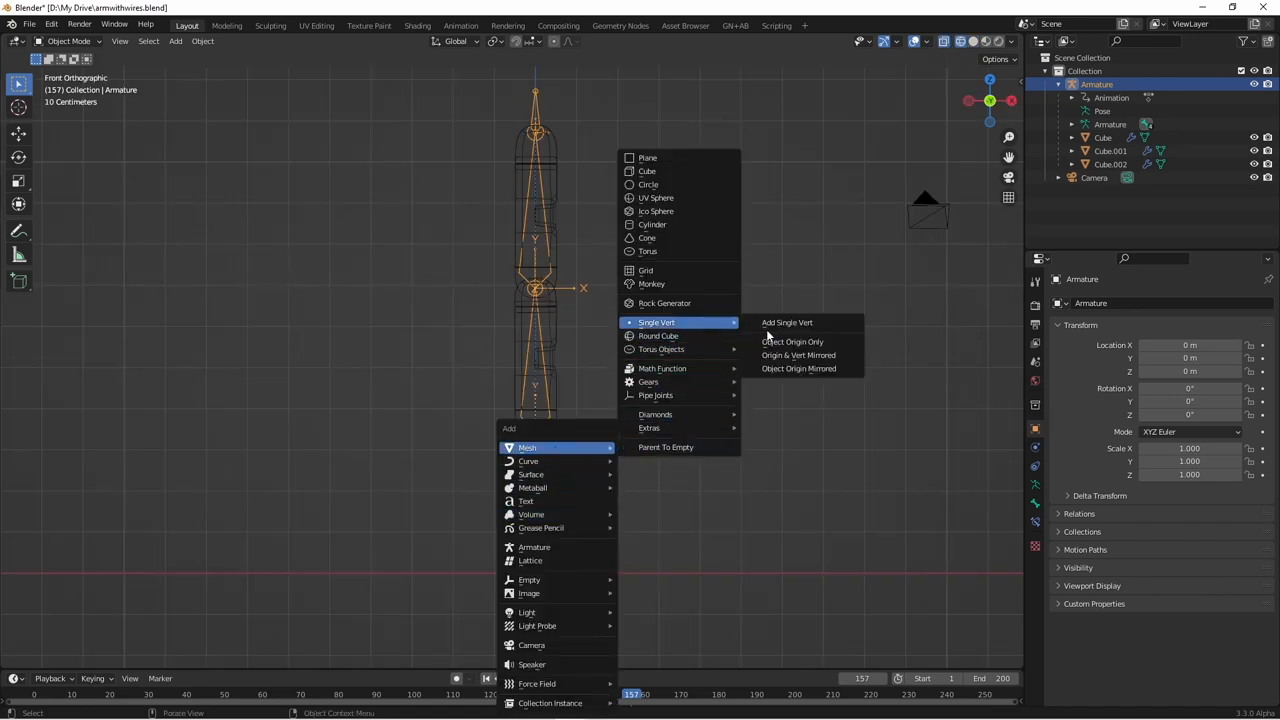
Add a Single Vert mesh object (Vert.001) beside the armature.
click(786, 322)
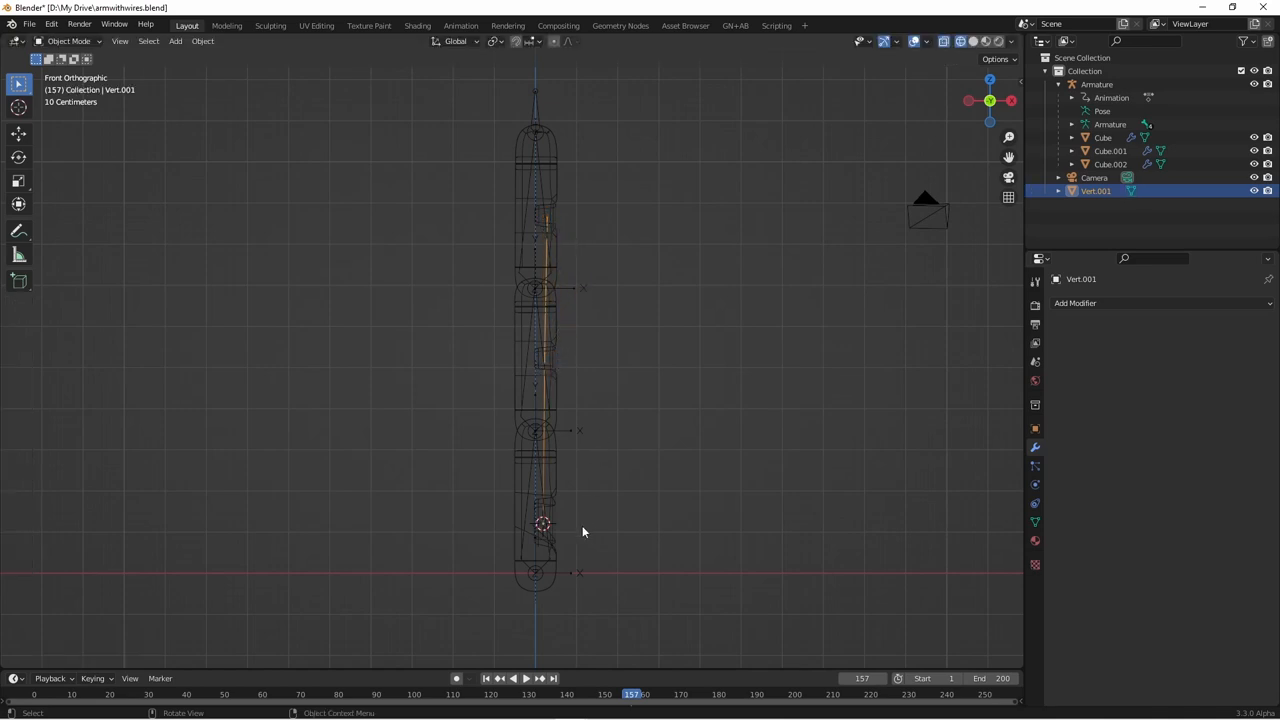
mouse_move(566, 348)
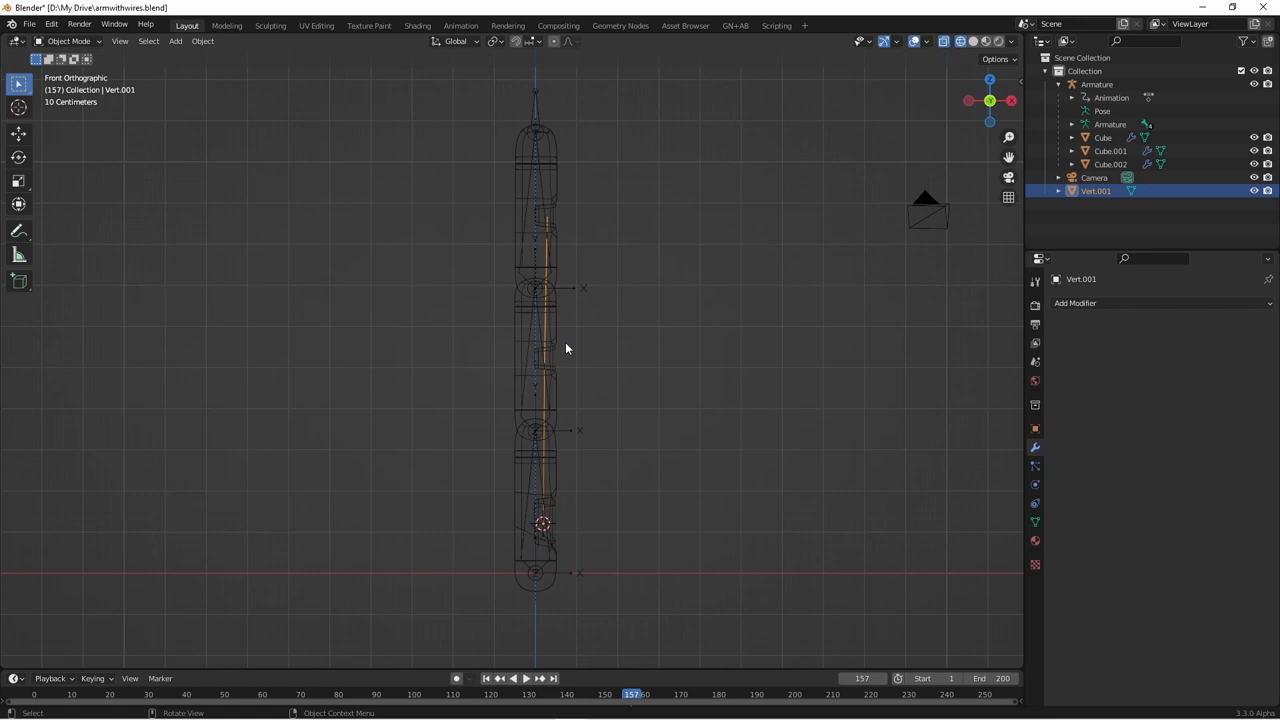
mouse_move(556, 296)
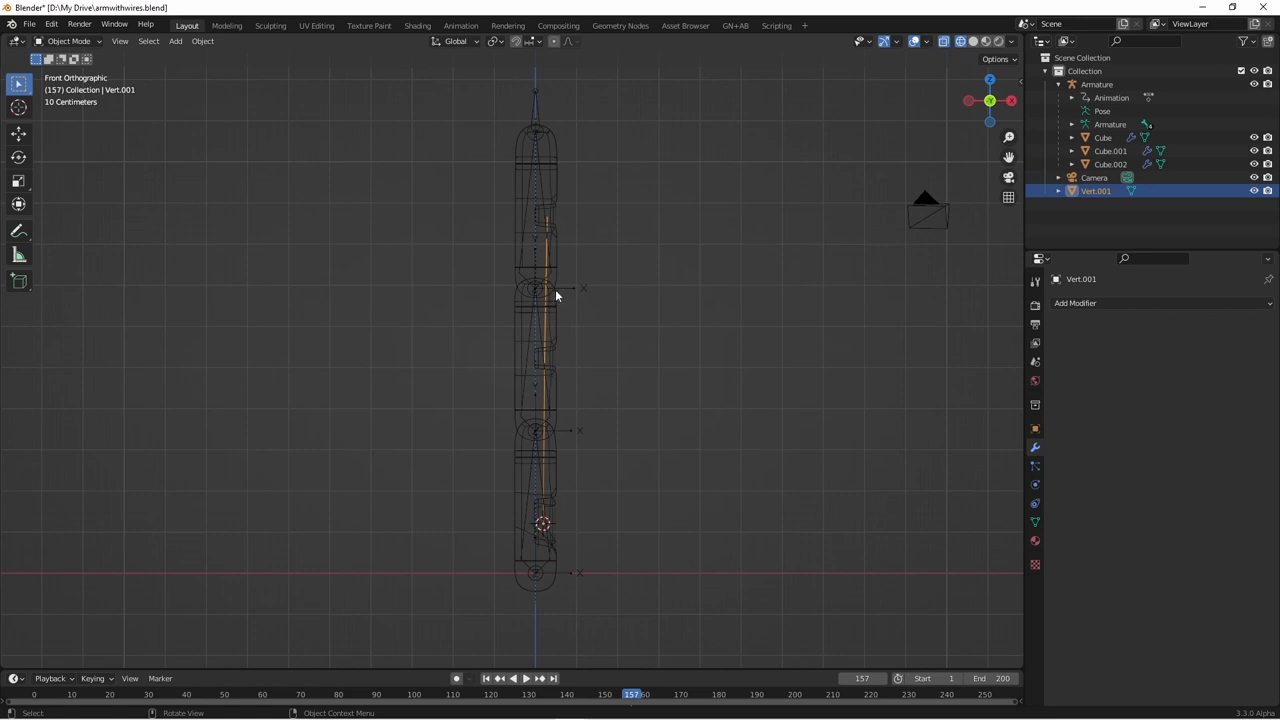
mouse_move(522, 260)
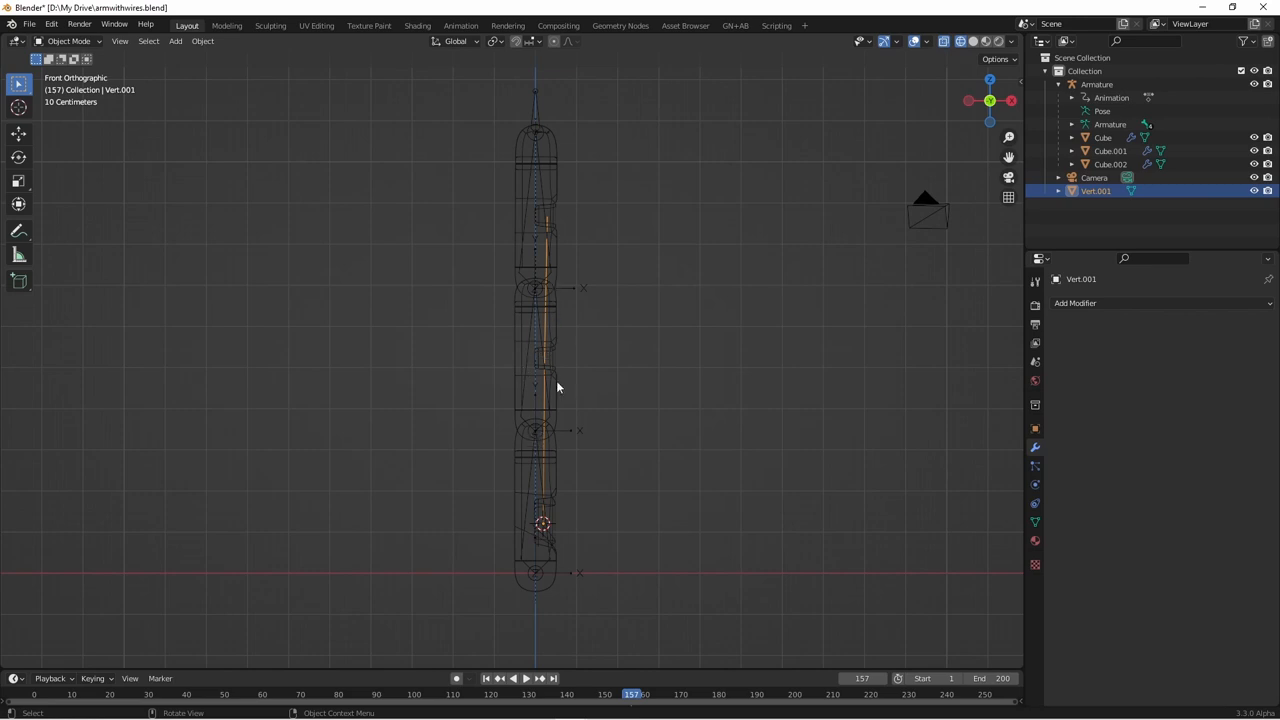
mouse_move(528, 360)
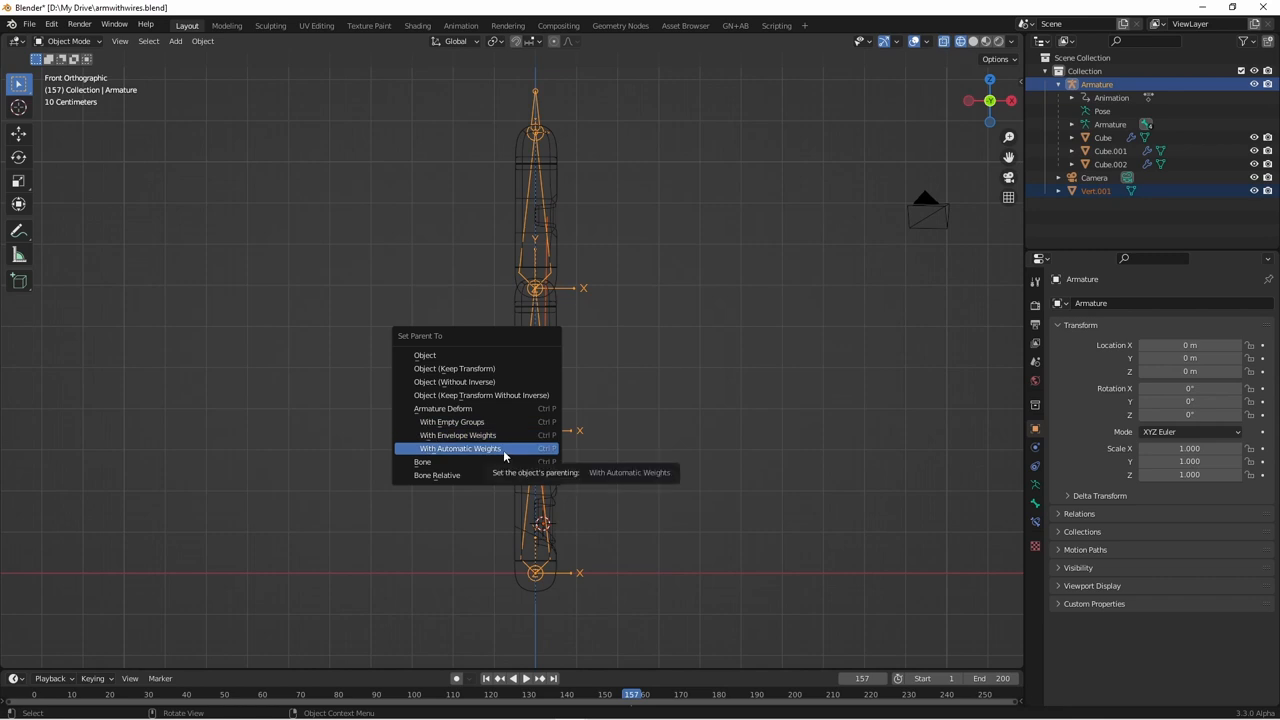
Parent Vert.001 to the Armature with Automatic Weights.
click(460, 448)
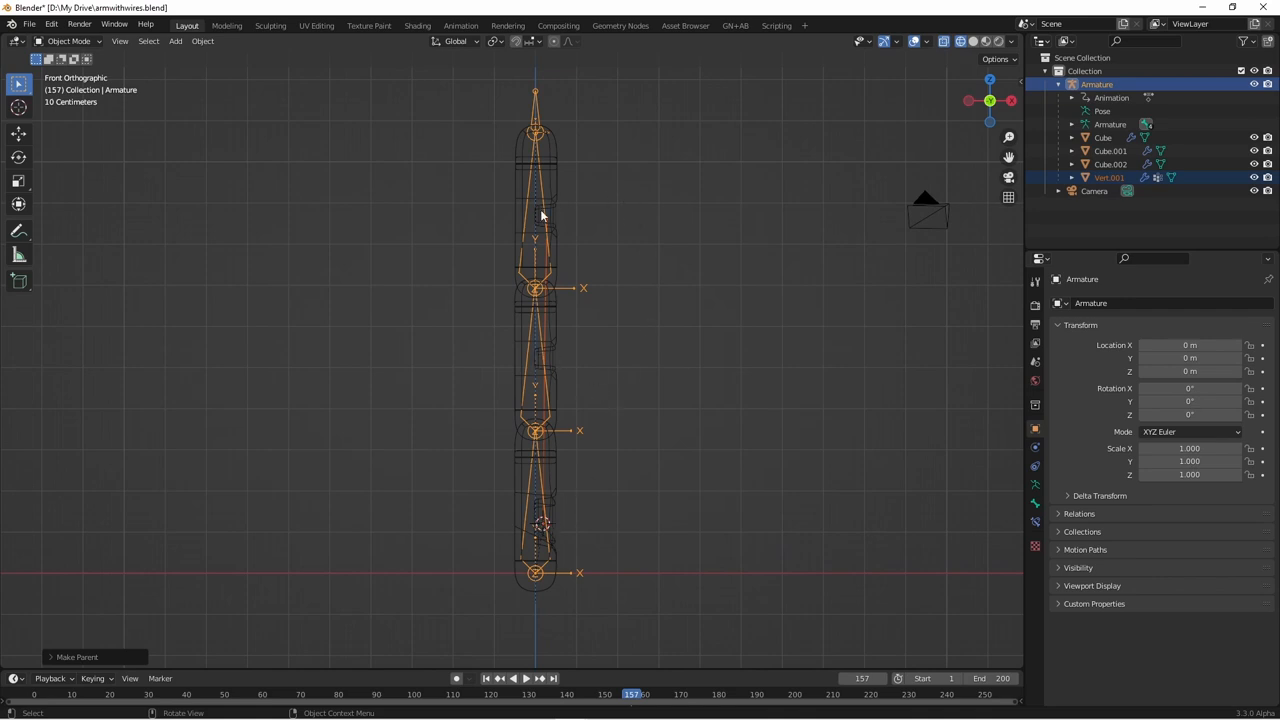
mouse_move(548, 240)
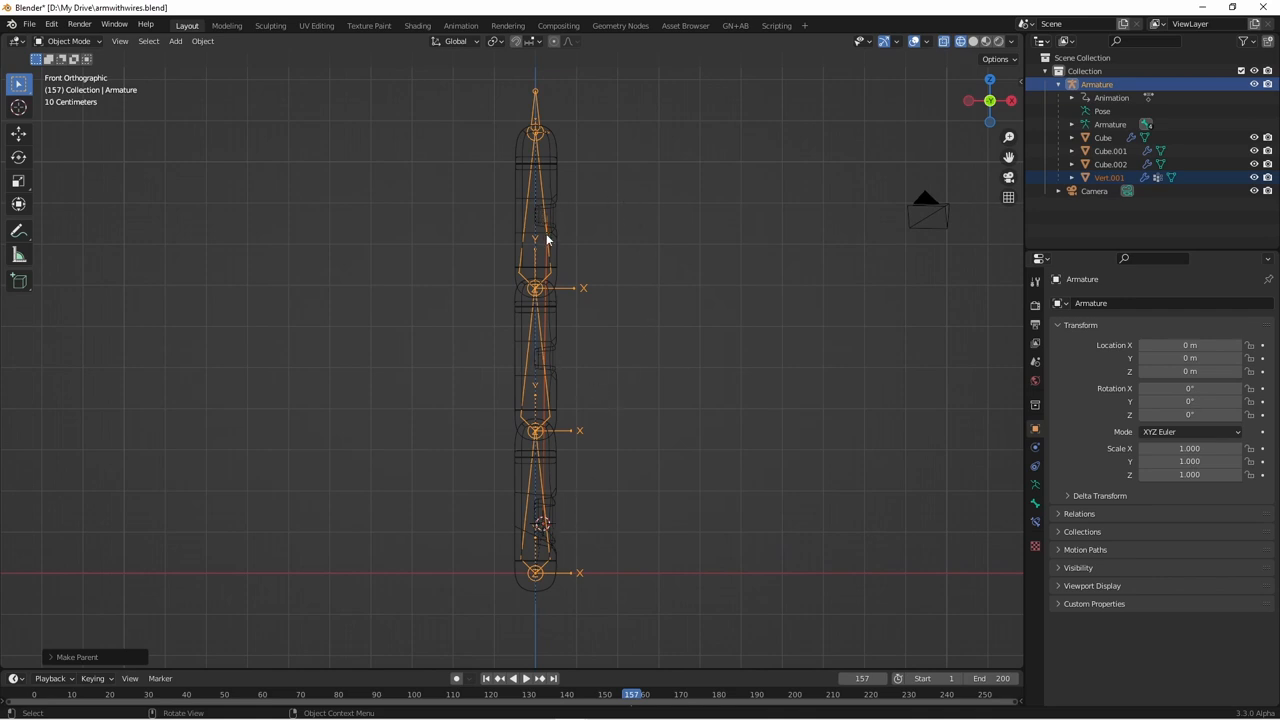
mouse_move(560, 308)
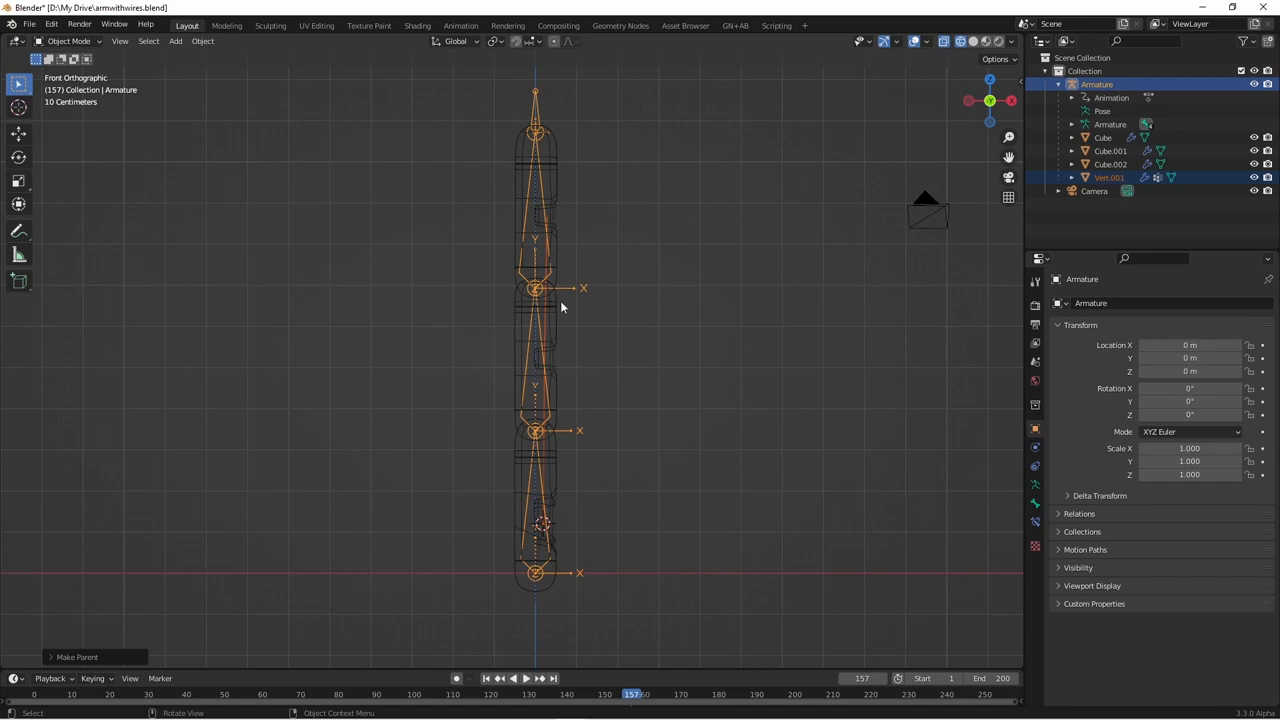
mouse_move(564, 274)
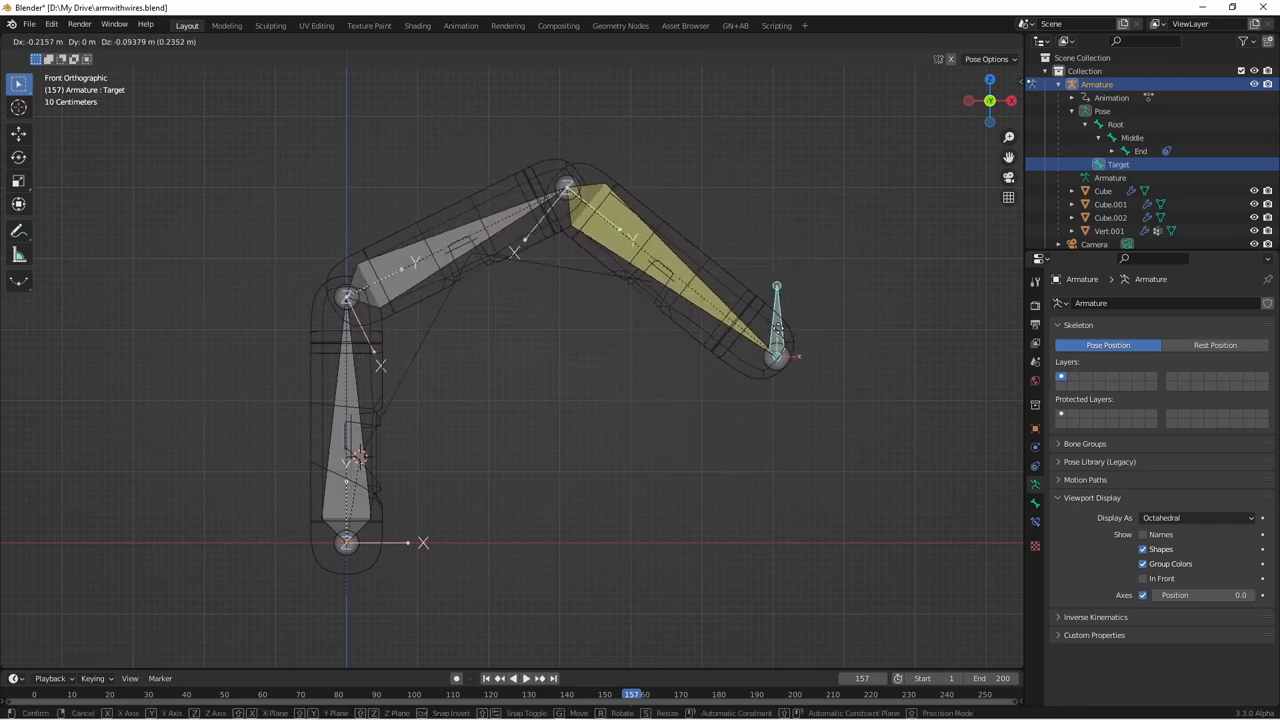
Confirm the Target bone's new up-right position, bending the arm, then switch to the browser.
click(378, 460)
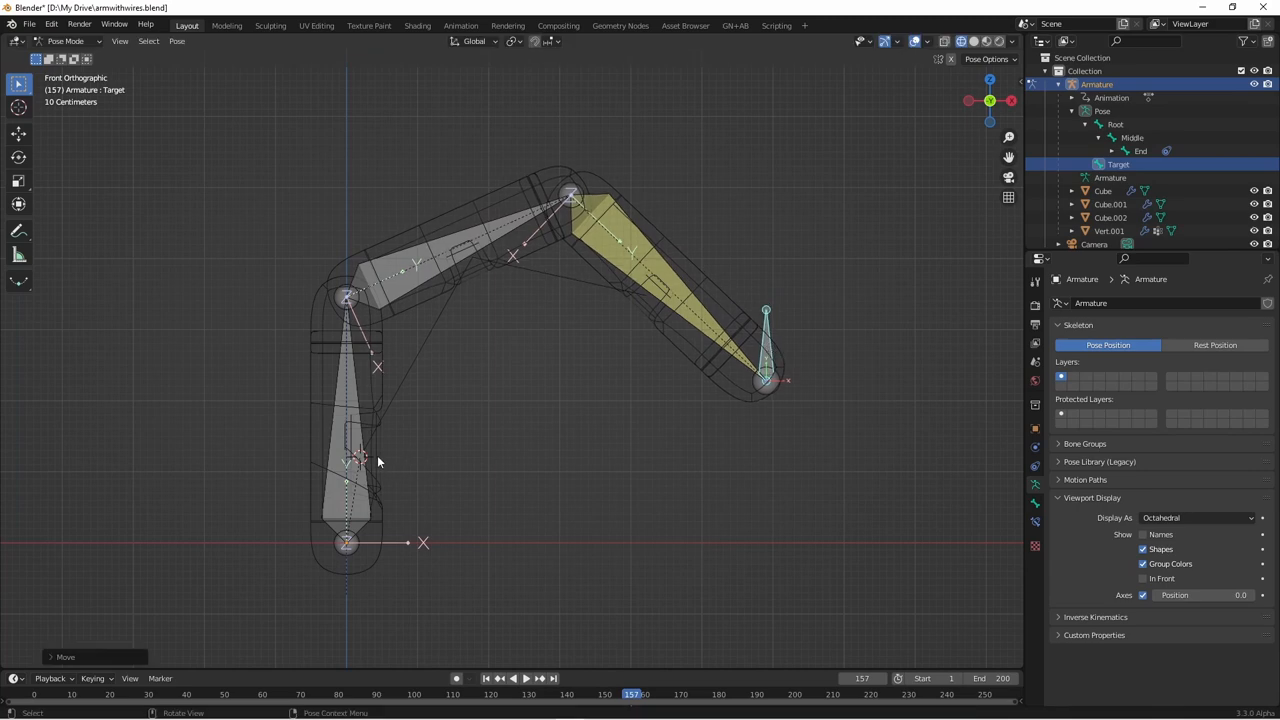
mouse_move(460, 384)
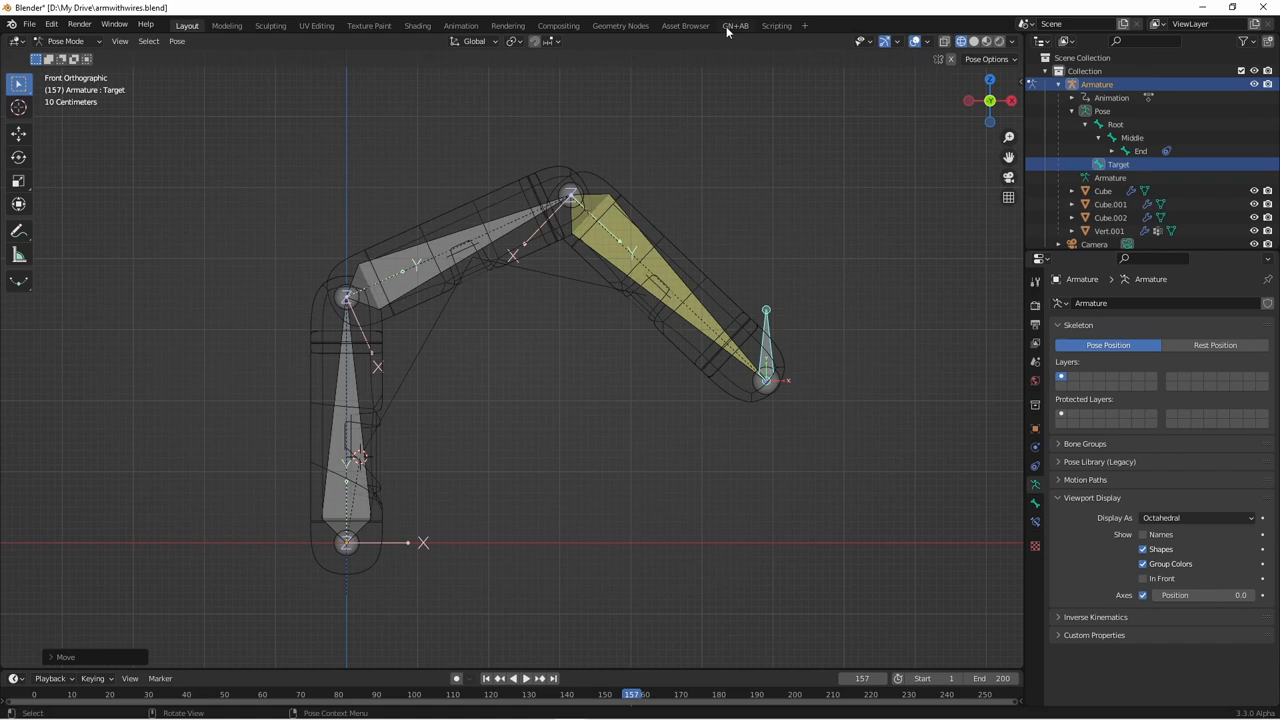
click(736, 24)
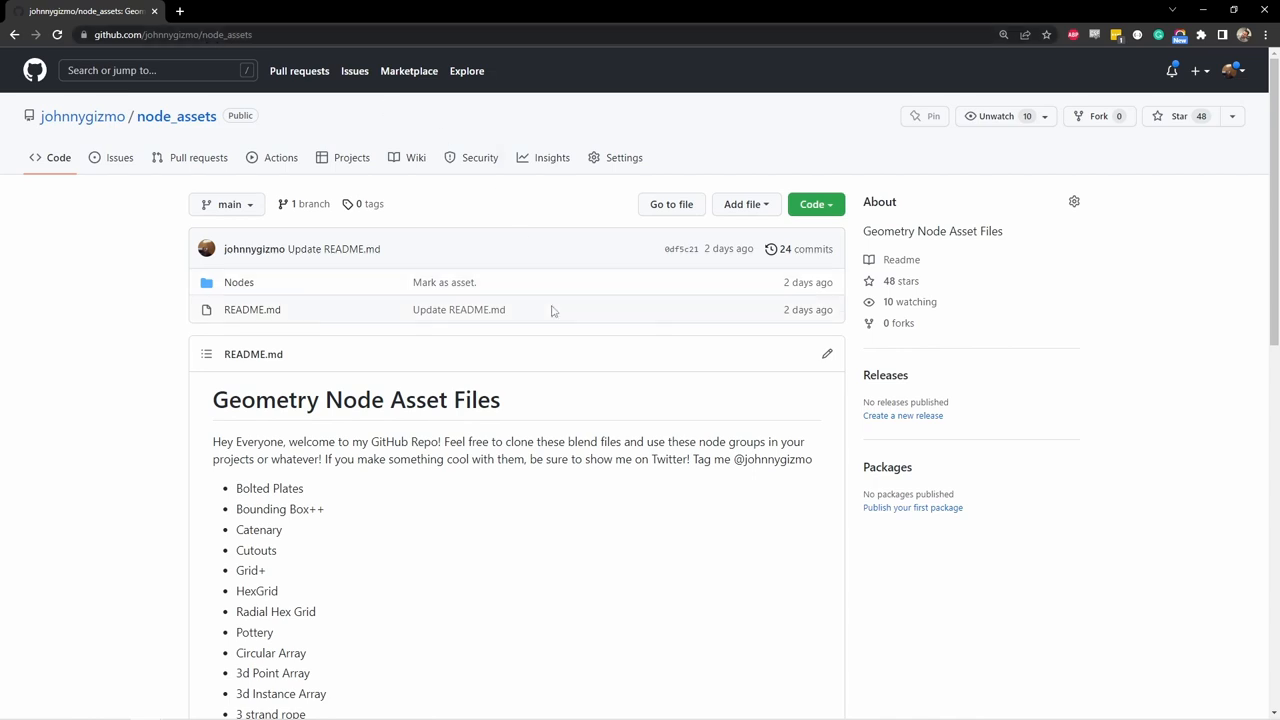
Scroll the node_assets README and show the Code menu with Download ZIP.
scroll(down, 3)
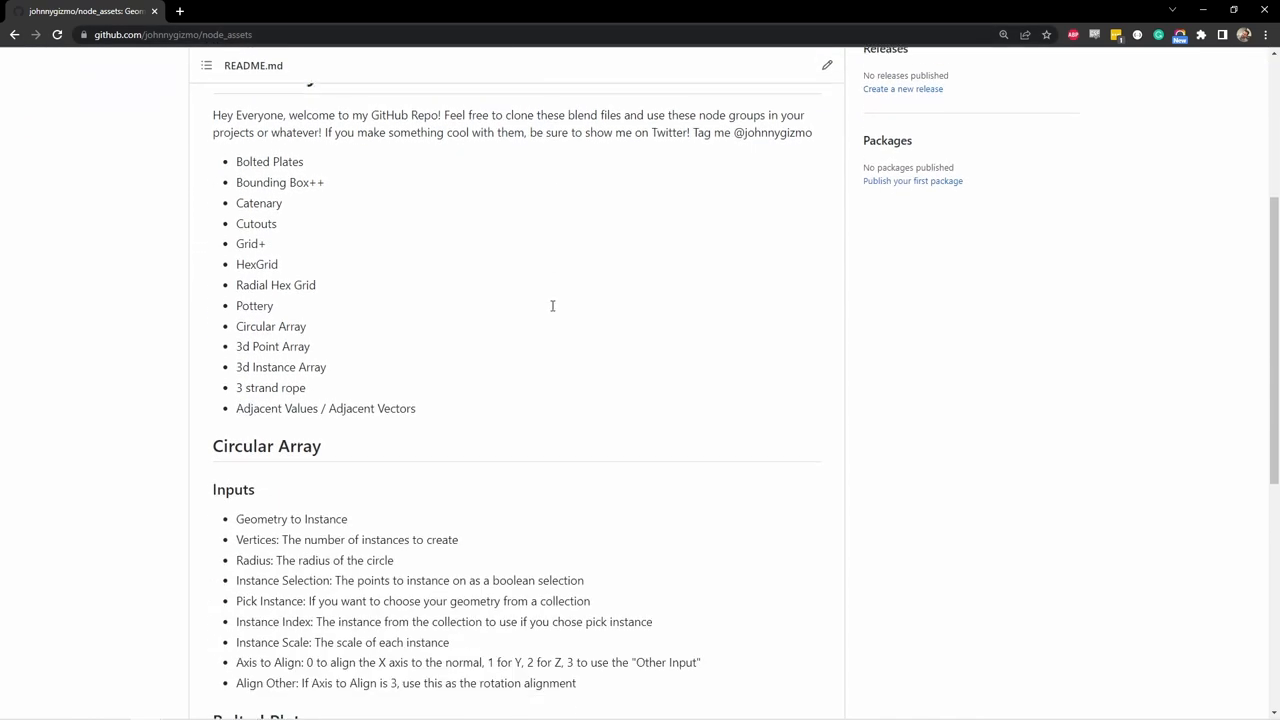
scroll(down, 3)
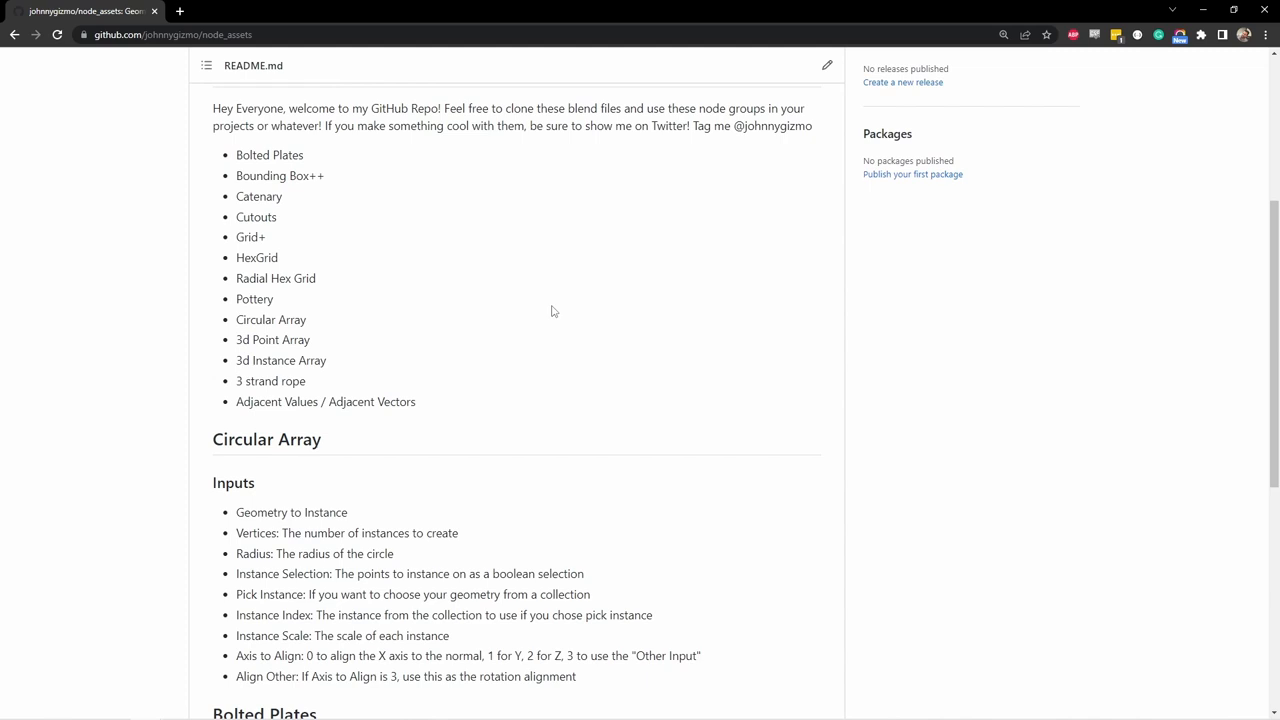
double_click(260, 196)
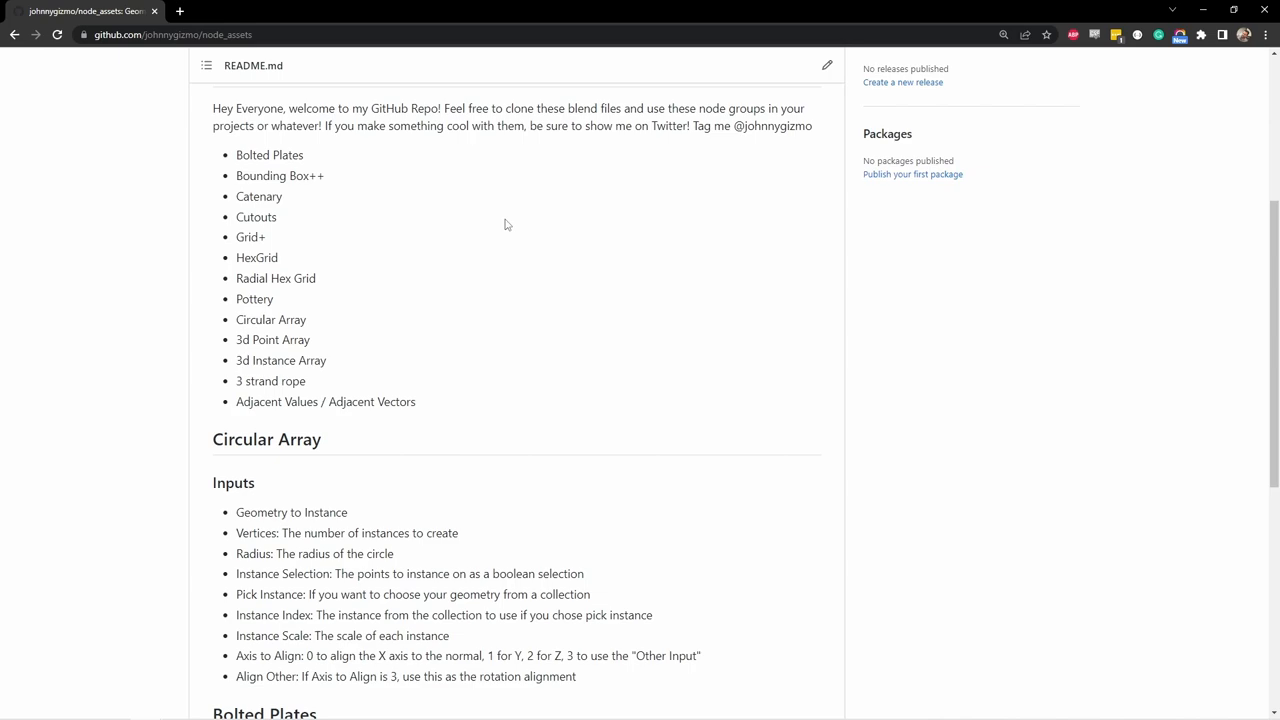
click(812, 136)
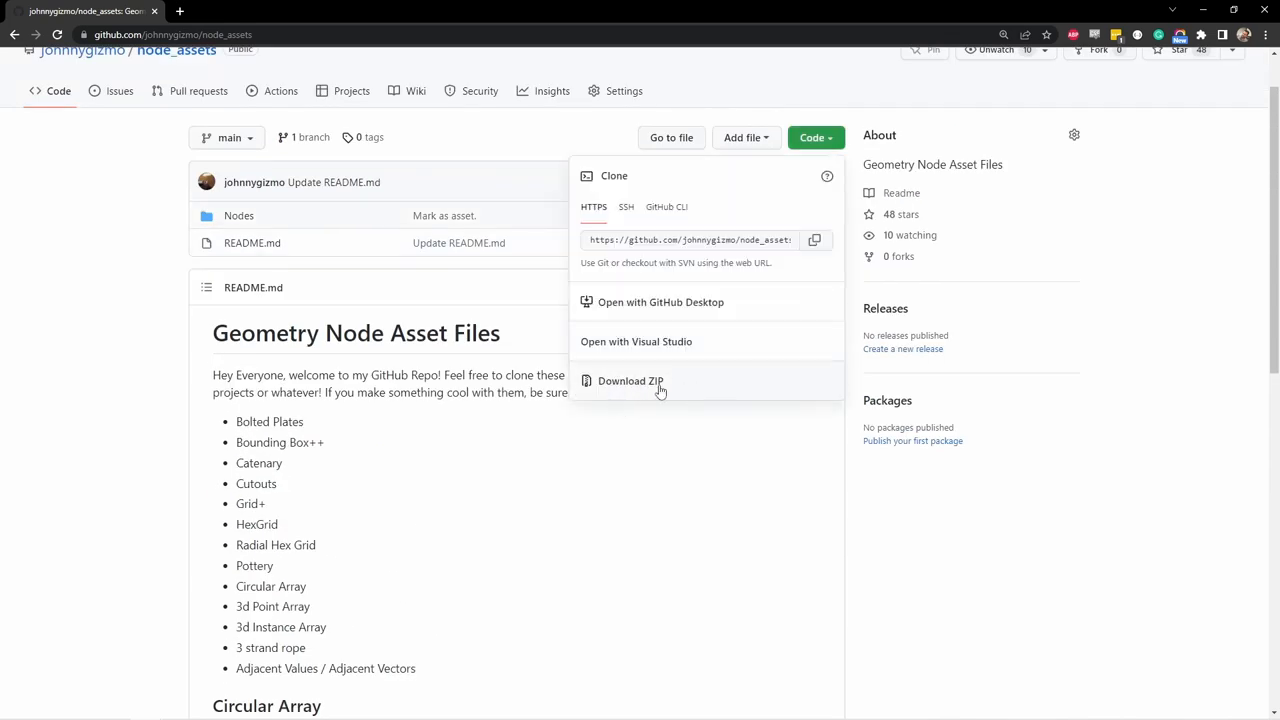
mouse_move(716, 268)
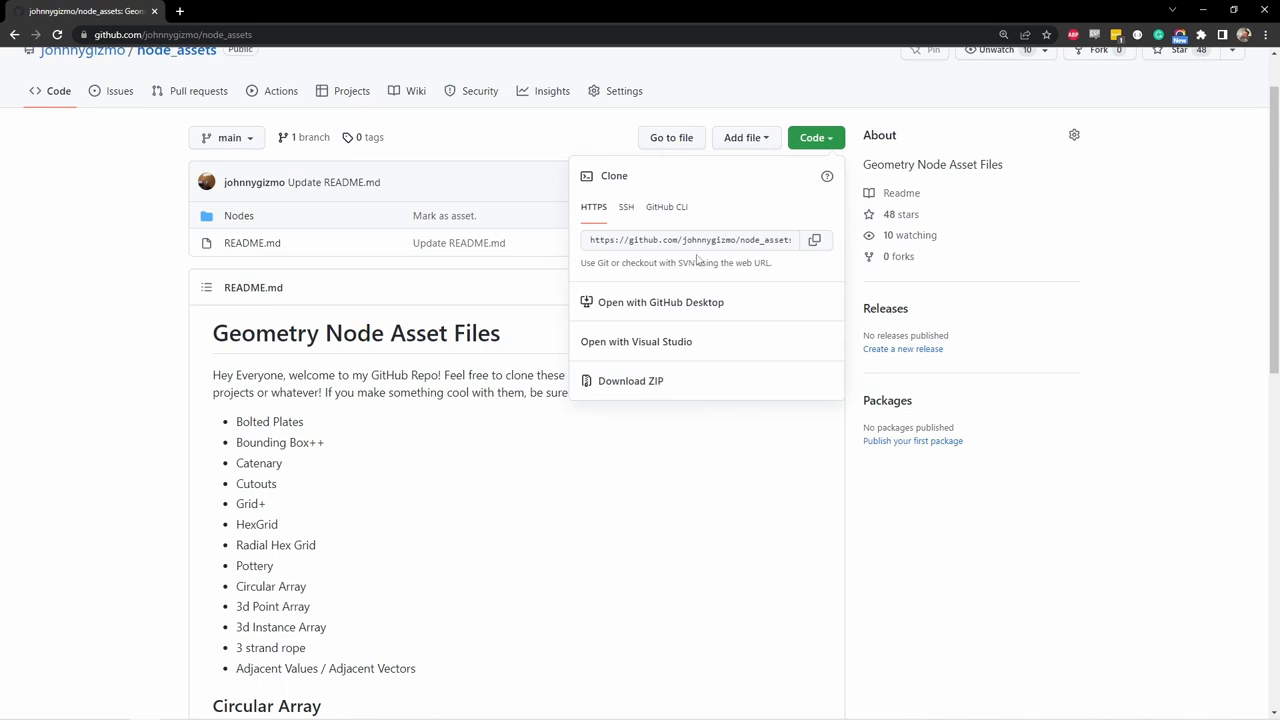
mouse_move(690, 262)
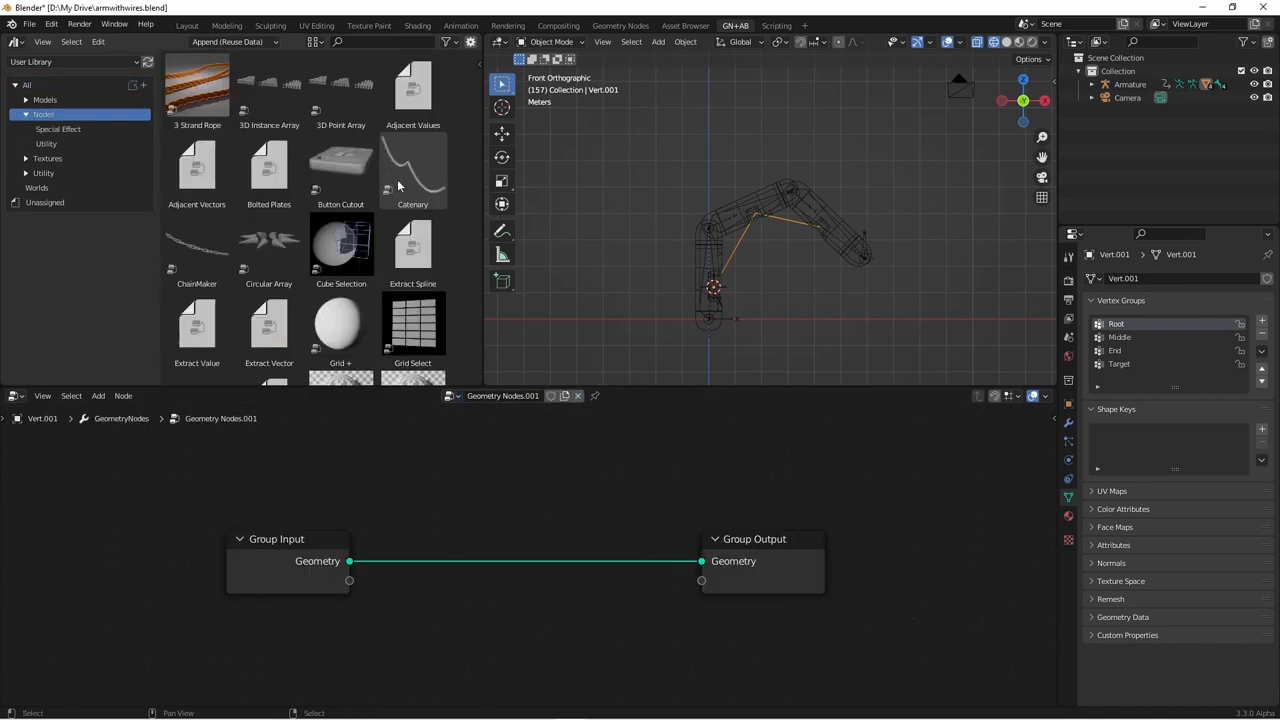
mouse_move(416, 172)
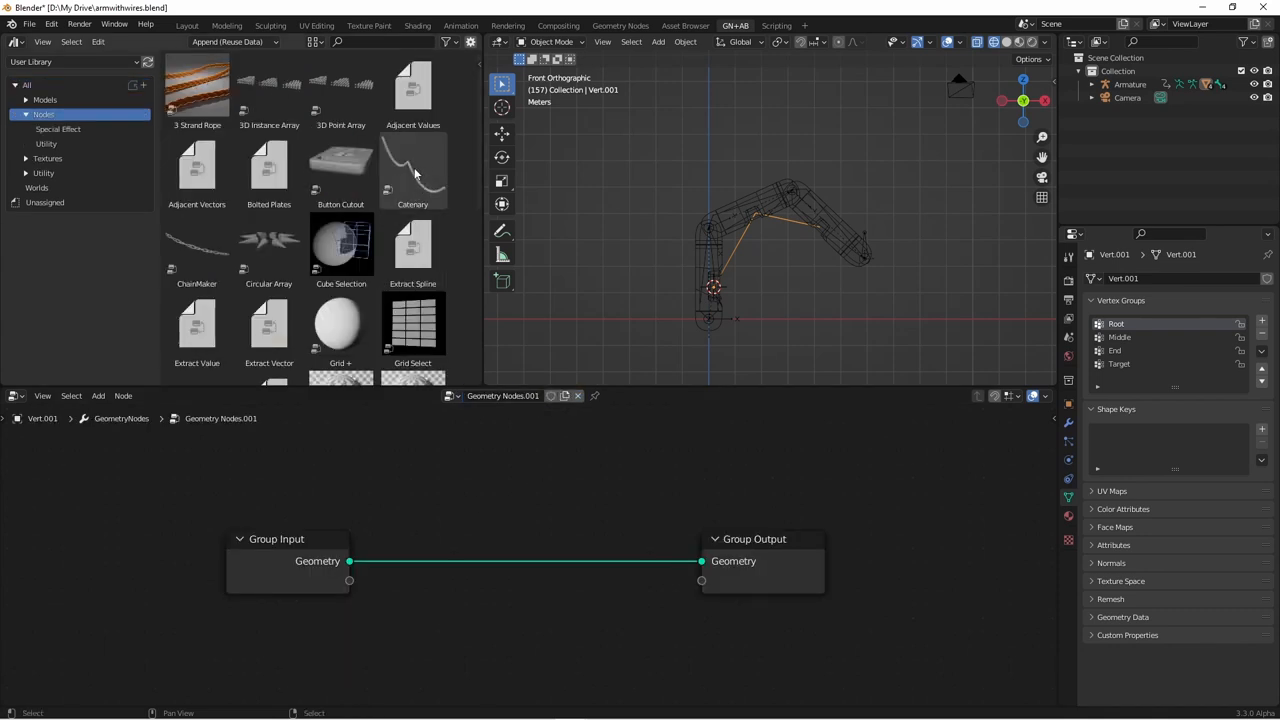
Drop the Catenary asset node group between Group Input and Group Output.
click(412, 170)
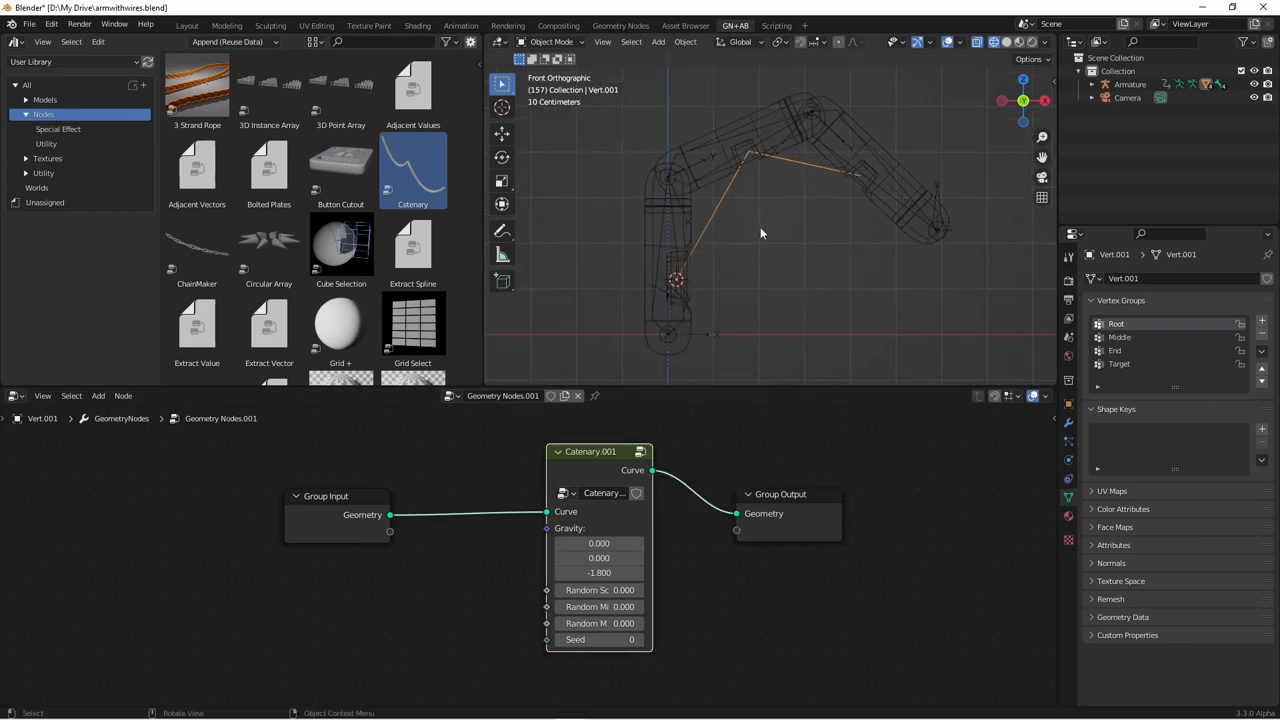
mouse_move(884, 184)
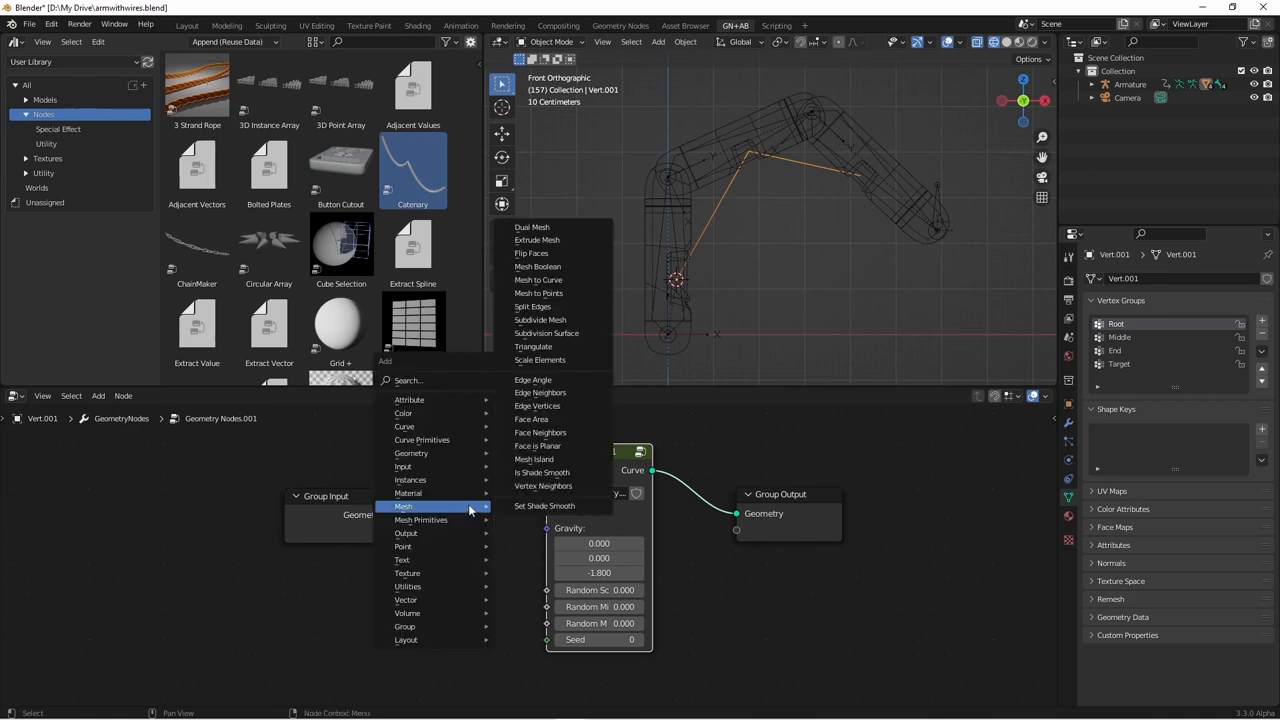
mouse_move(532, 346)
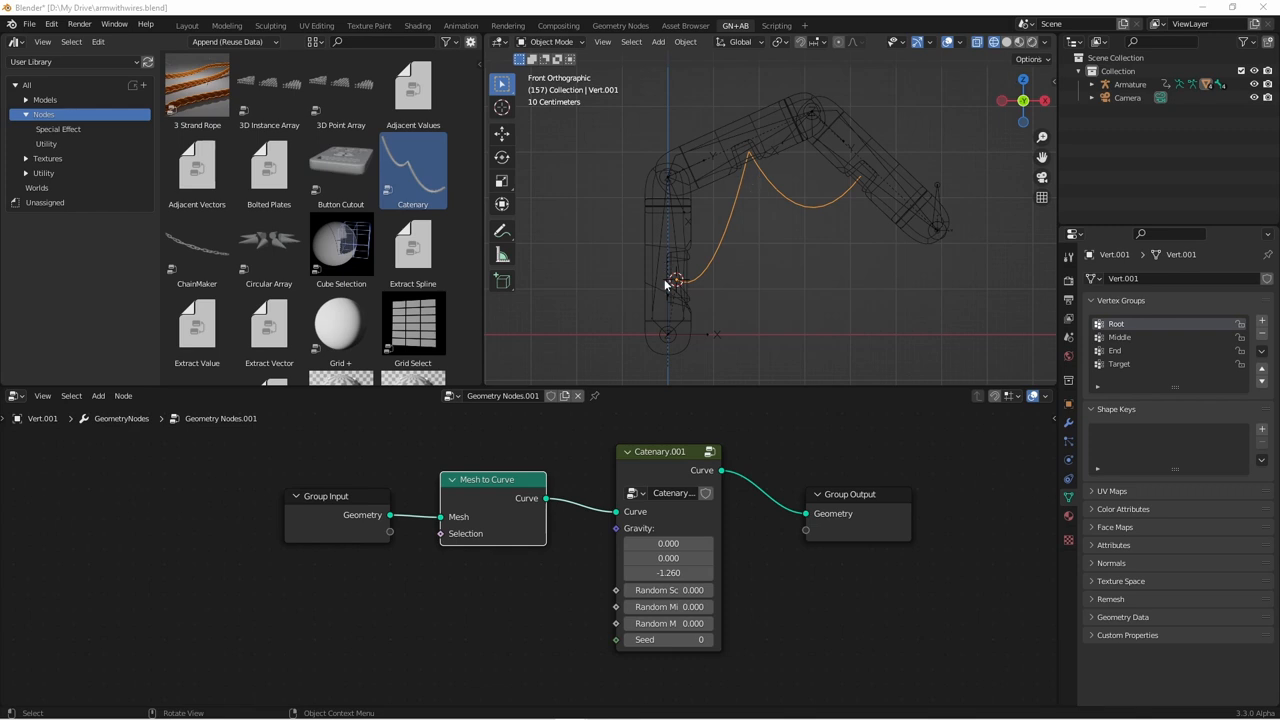
mouse_move(942, 232)
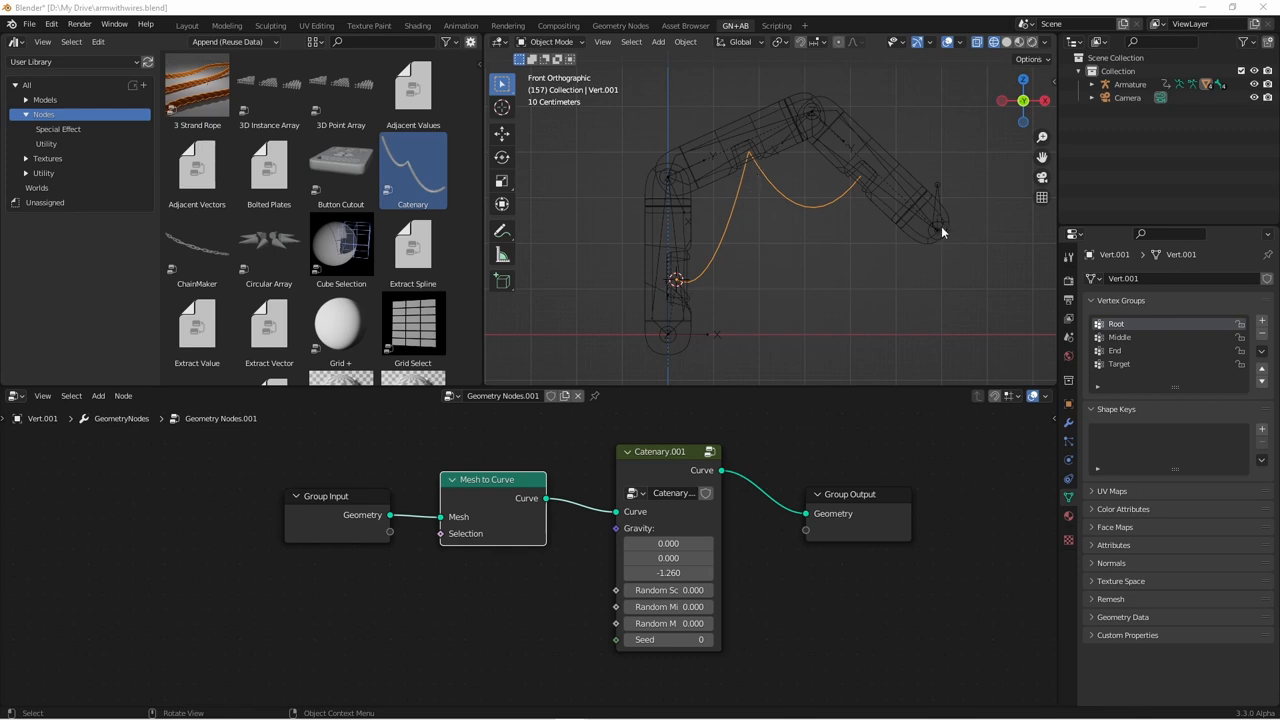
Place a Mesh to Curve node between Group Input and Catenary.001.
drag(848, 494, 984, 494)
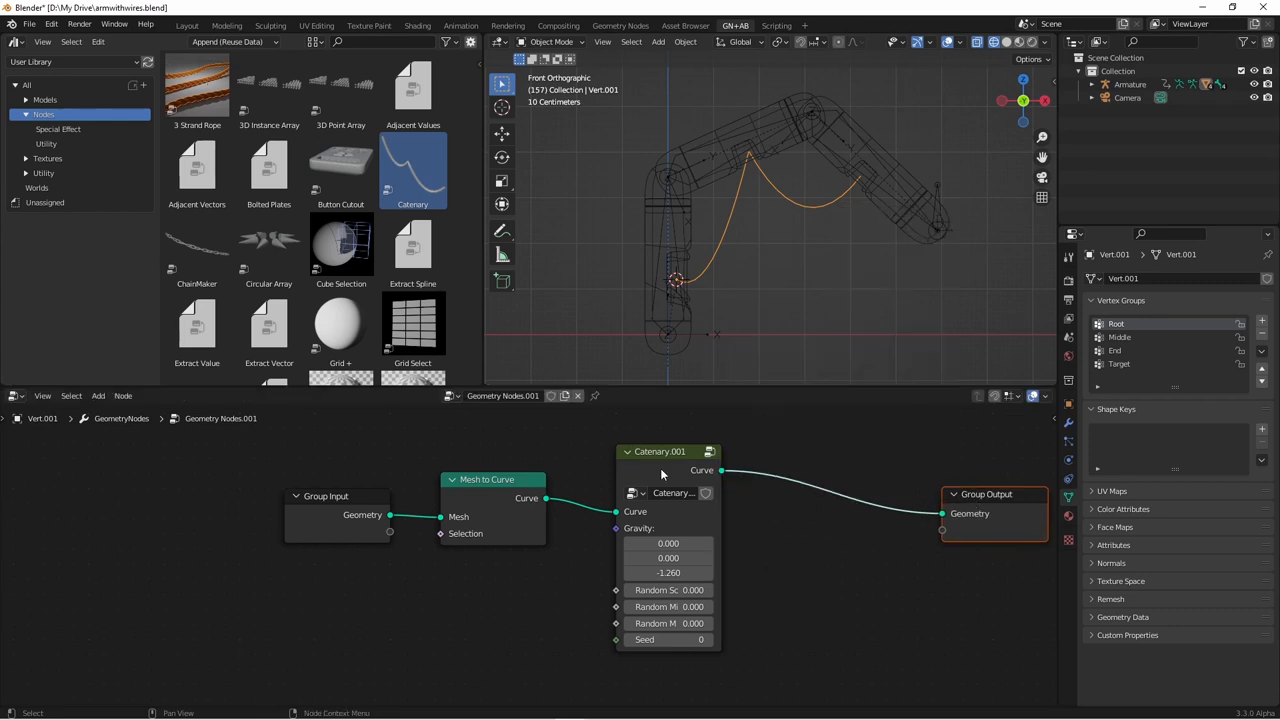
Add Curve to Mesh after Catenary with a Curve Circle (radius 0.03) as Profile Curve.
click(776, 396)
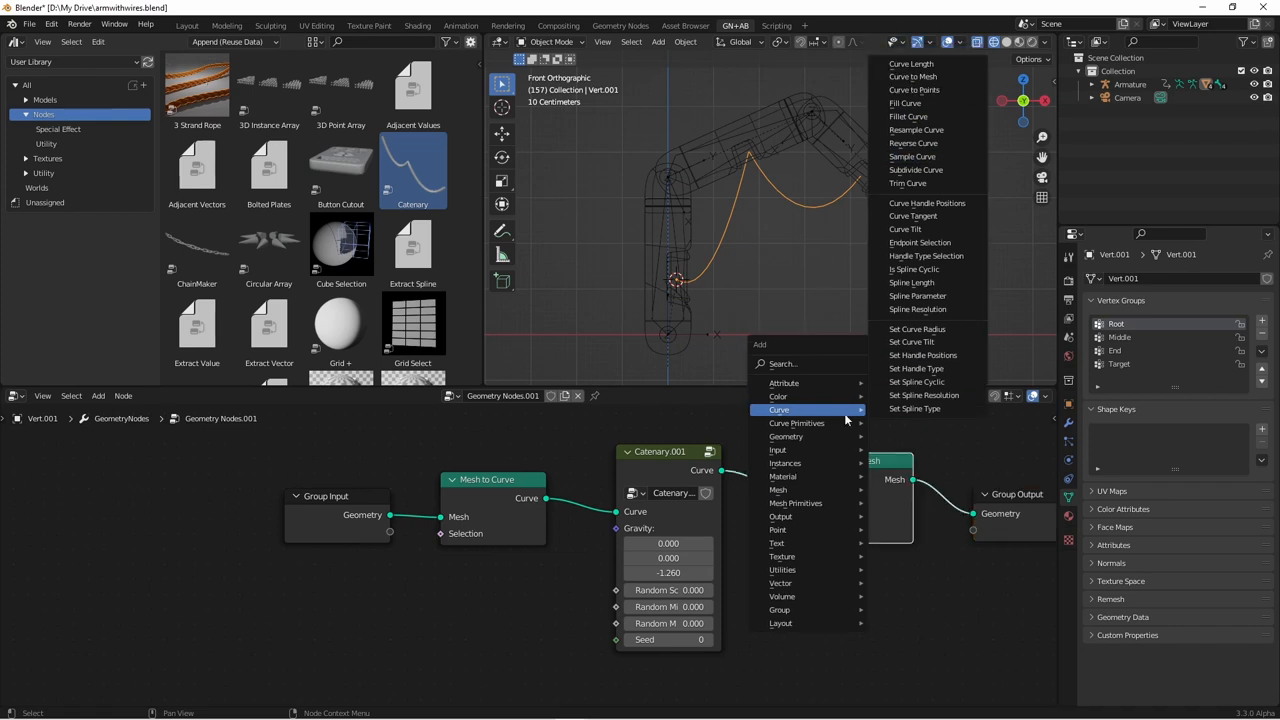
mouse_move(796, 422)
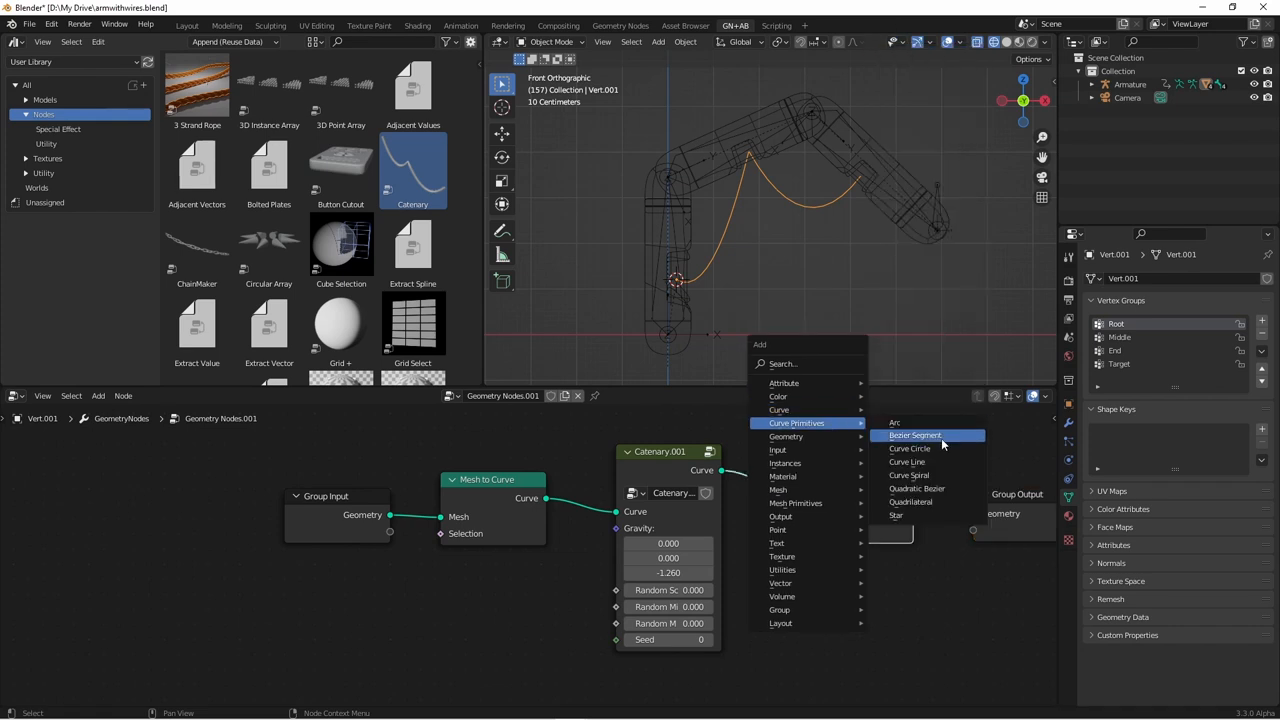
click(910, 448)
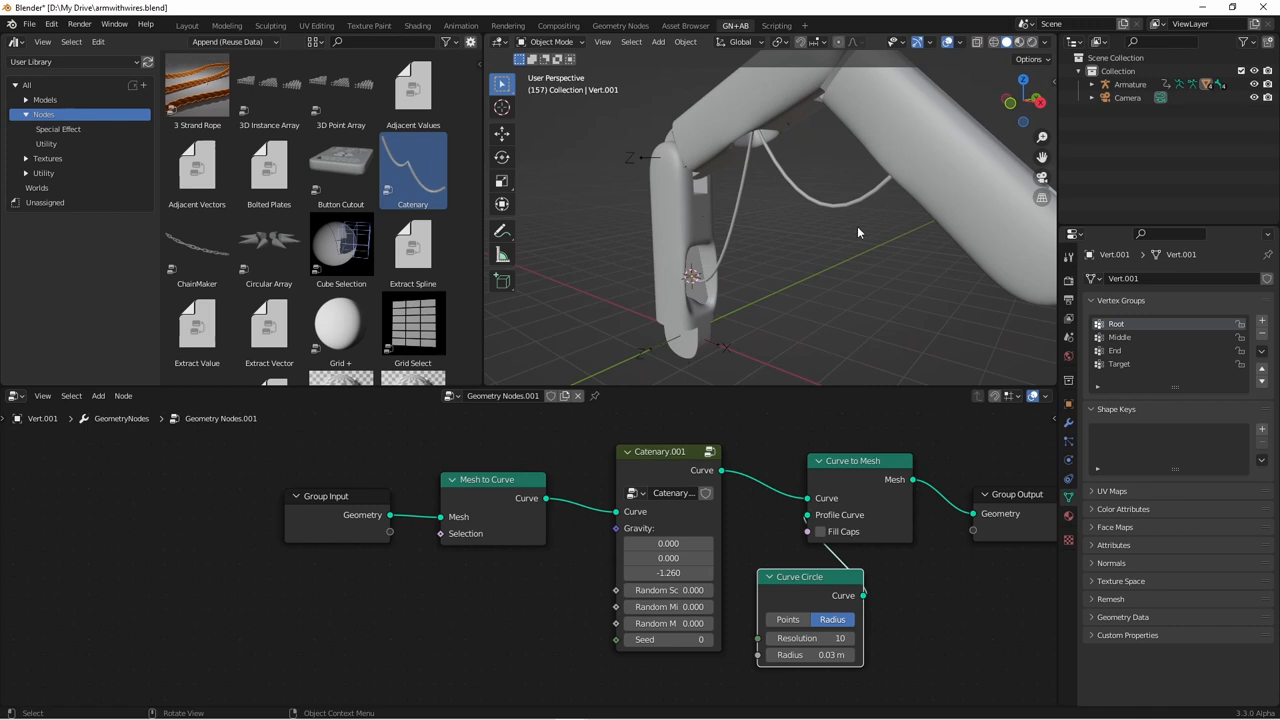
mouse_move(824, 410)
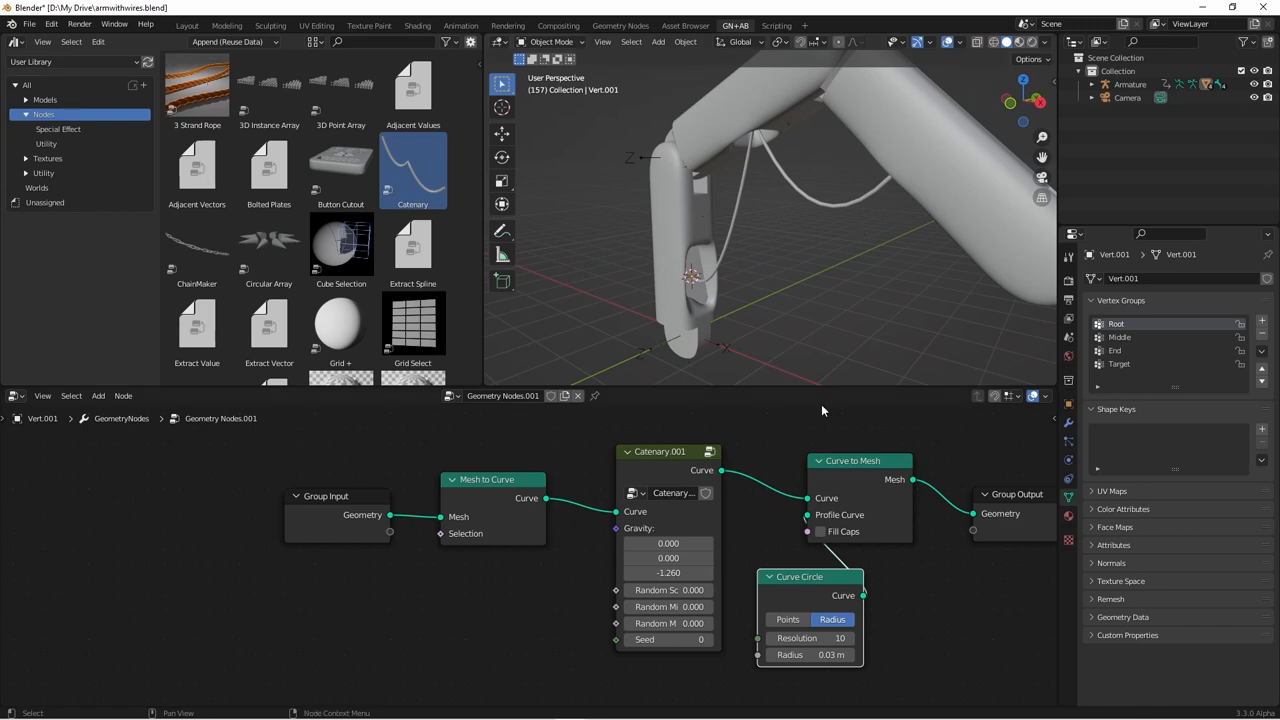
mouse_move(856, 554)
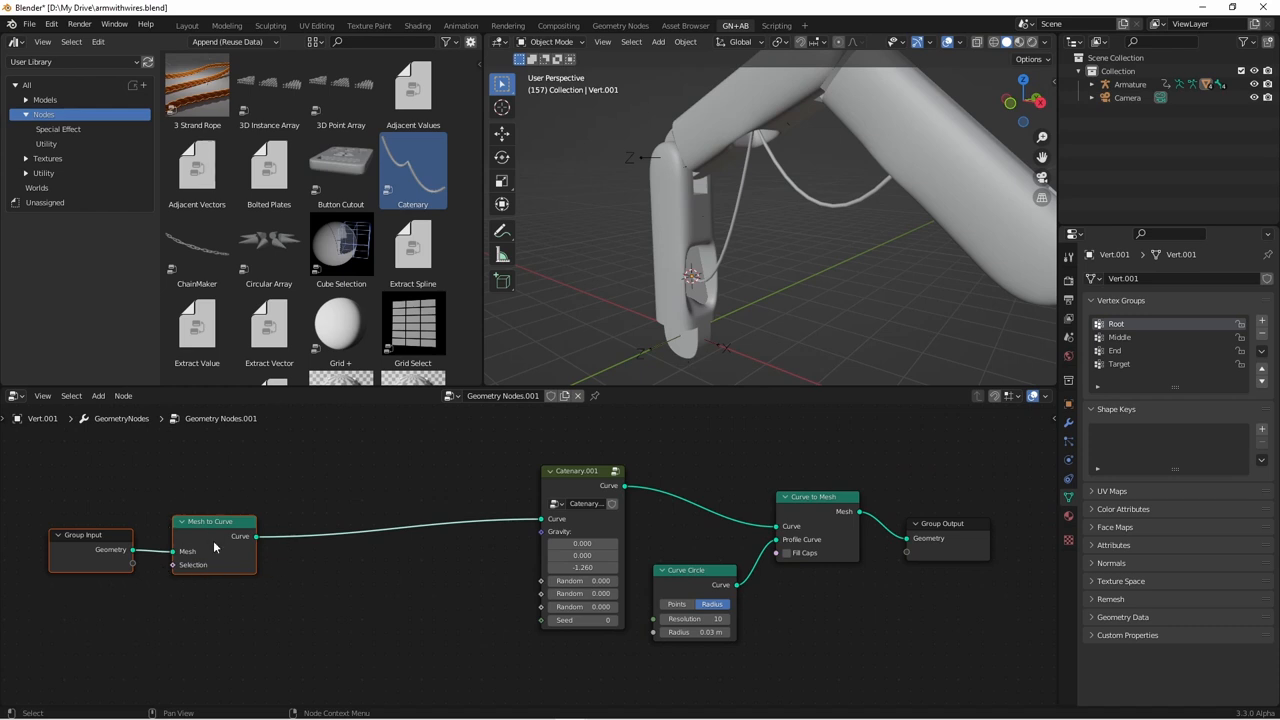
mouse_move(356, 546)
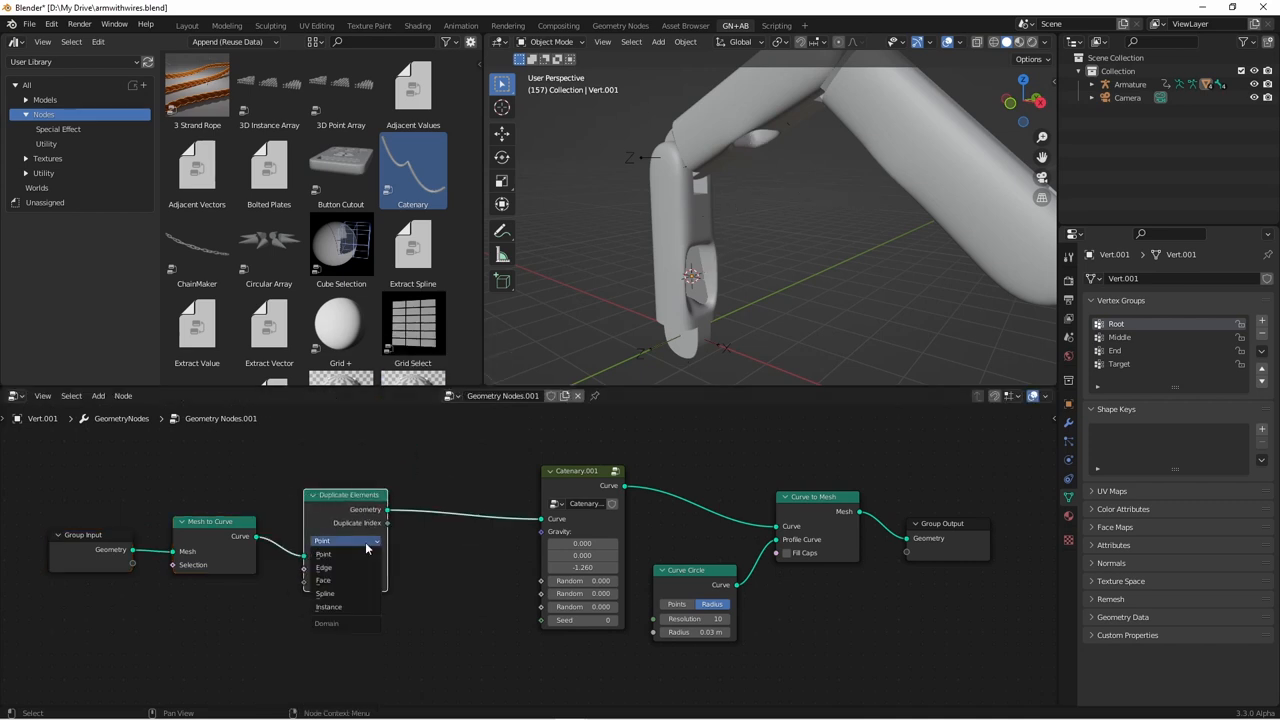
Set Duplicate Elements to Spline domain with 10 copies and inspect the hanging bundle.
click(324, 540)
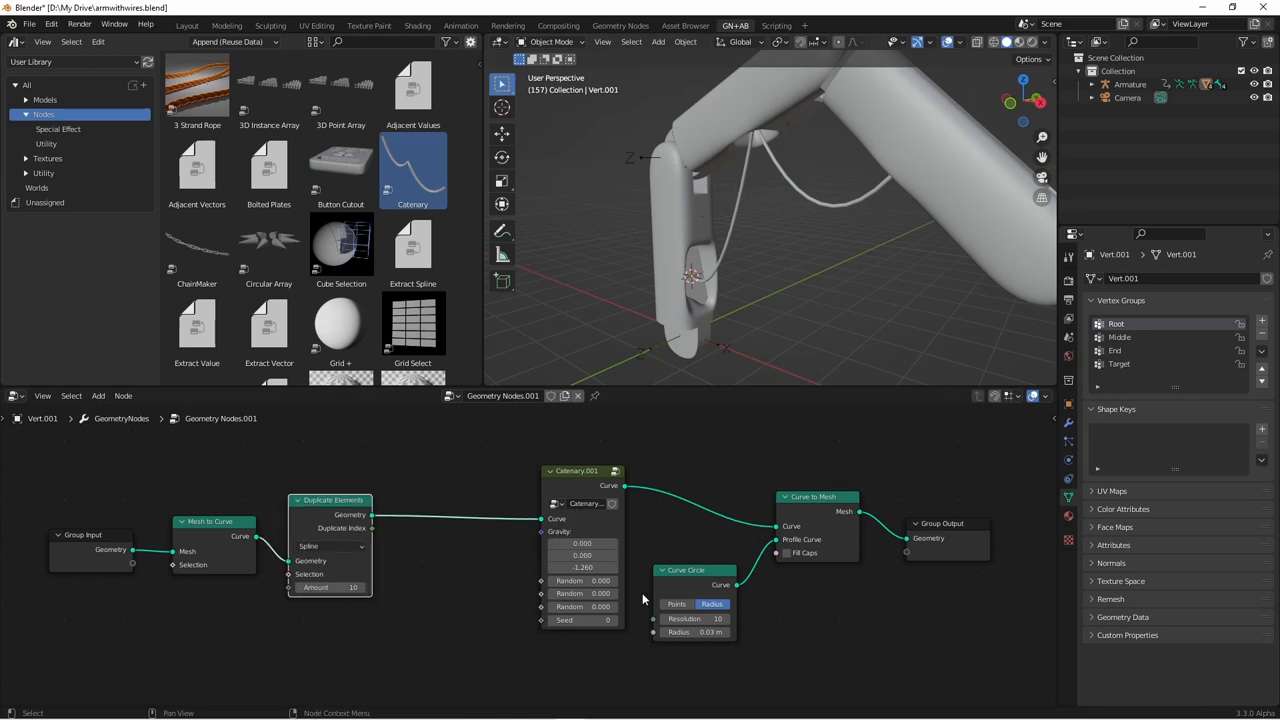
drag(576, 470, 550, 452)
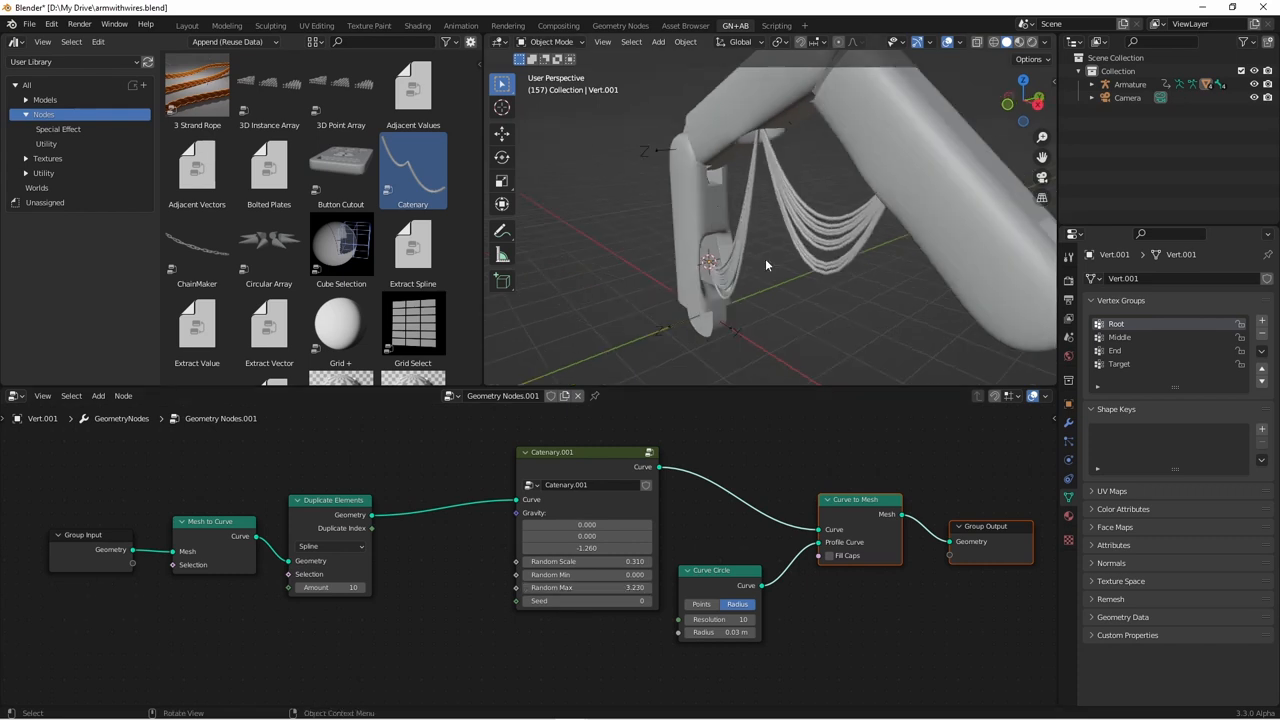
drag(800, 250, 830, 240)
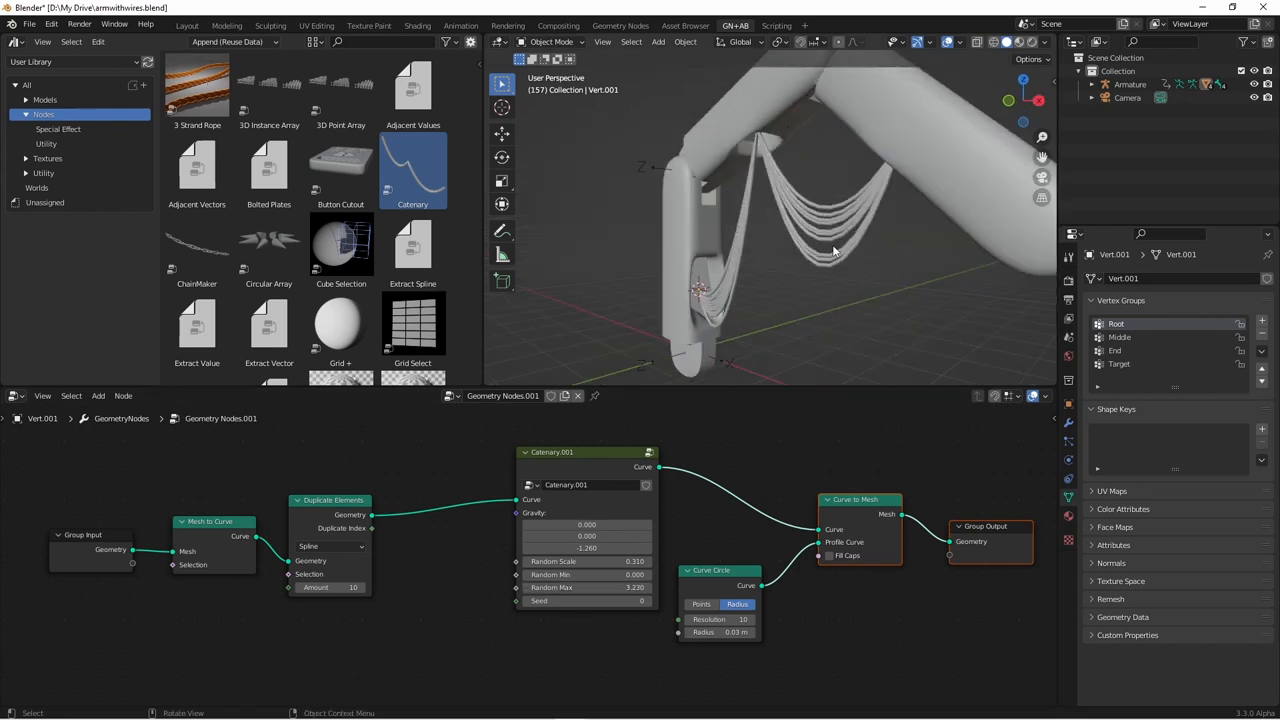
drag(830, 250, 590, 548)
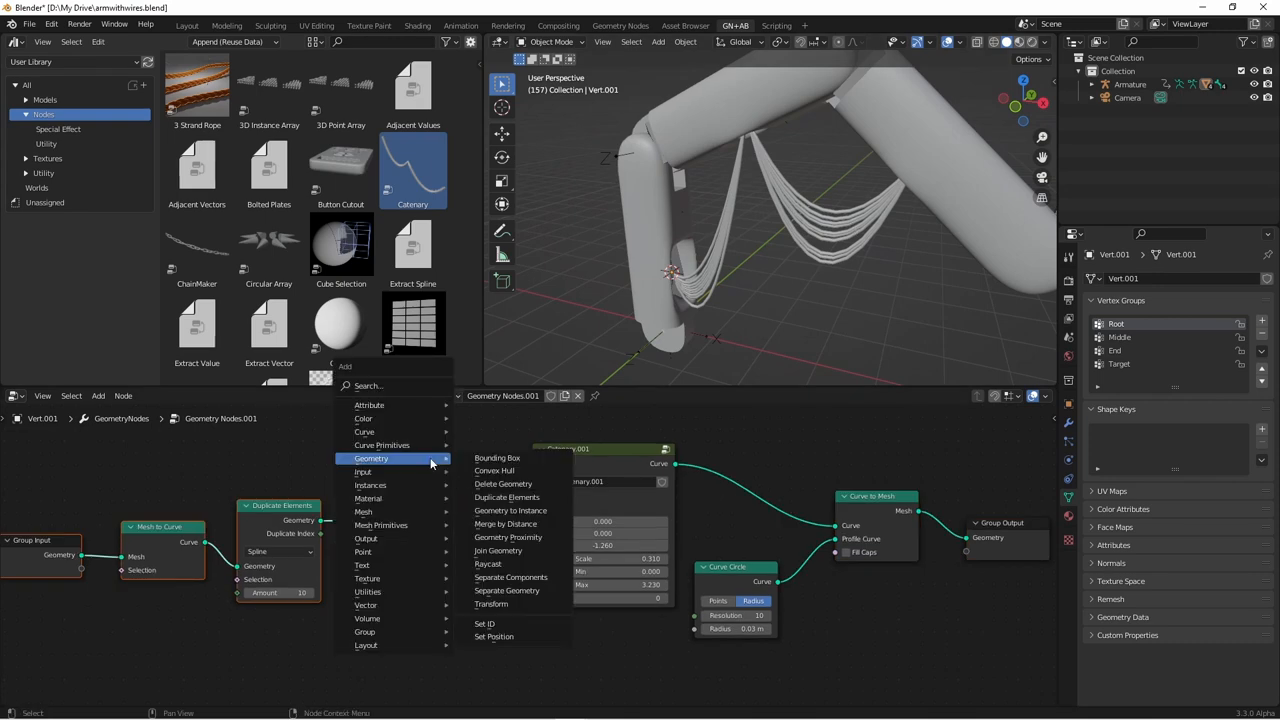
Add Set Position with a Combine XYZ offset, feeding Duplicate Index into X.
click(494, 636)
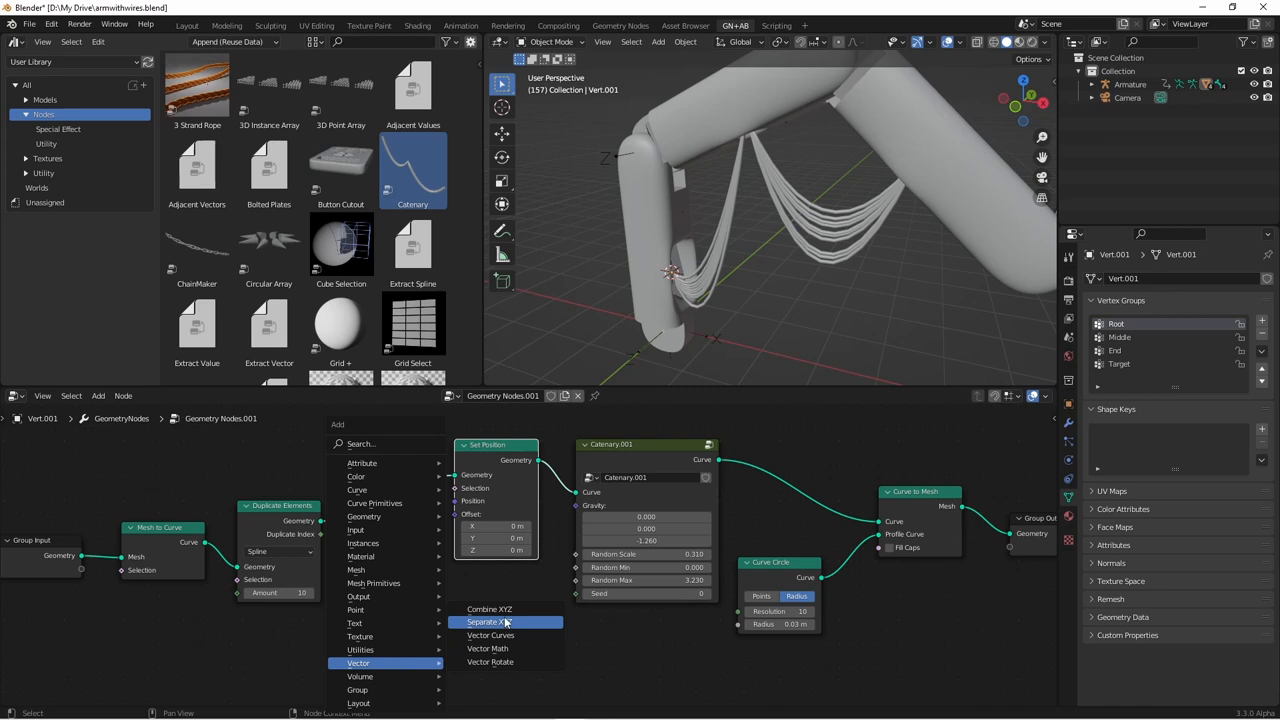
click(488, 608)
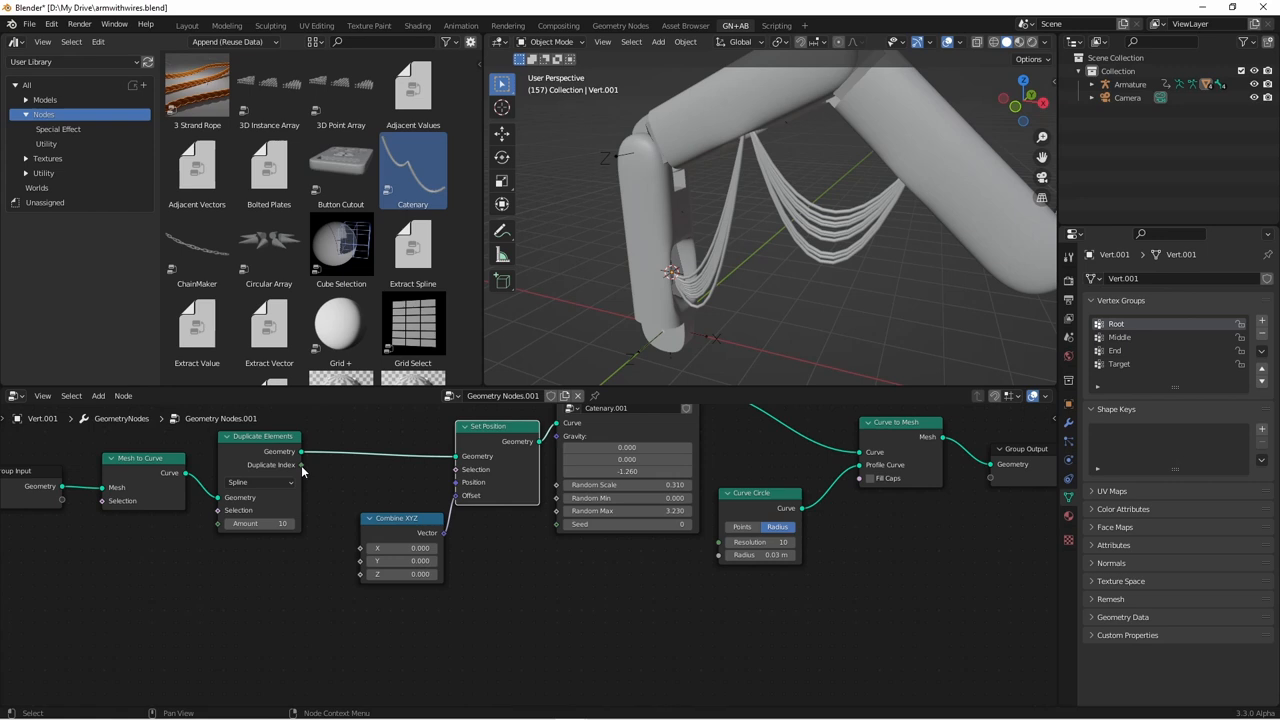
drag(304, 452, 360, 568)
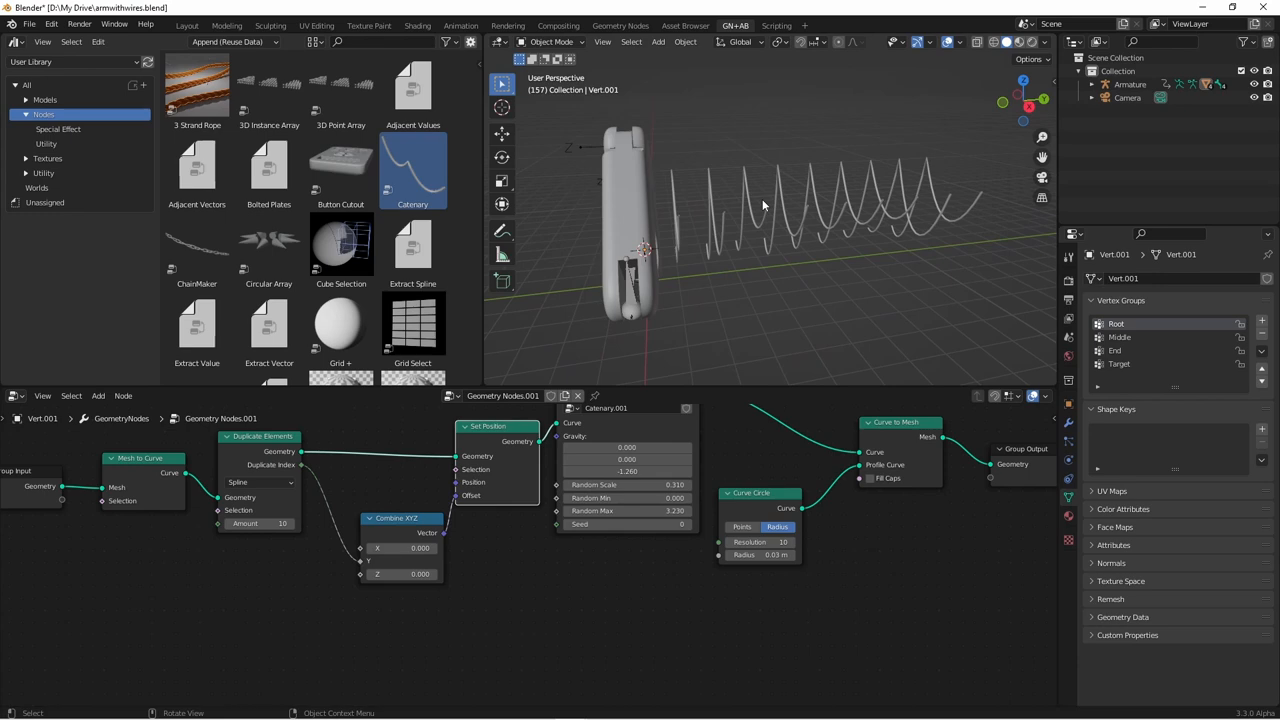
mouse_move(758, 212)
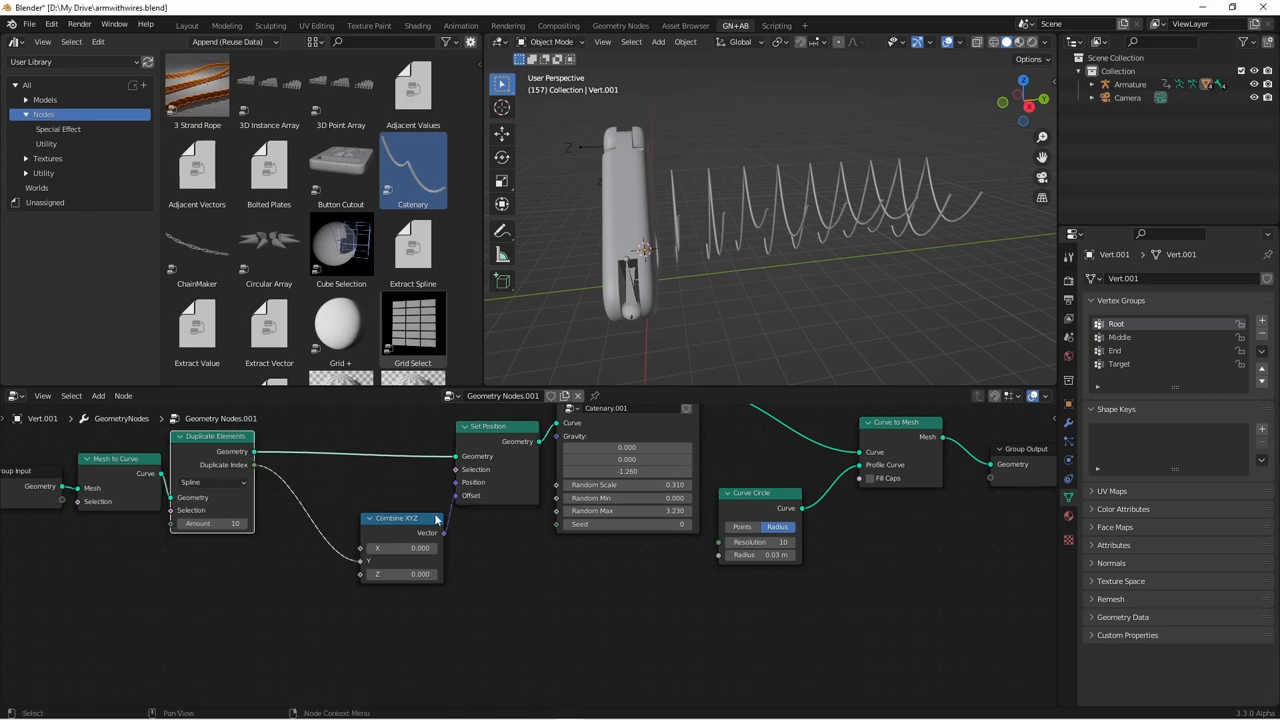
Insert a Math node between Duplicate Index and Combine XYZ and choose its spacing operation.
click(558, 576)
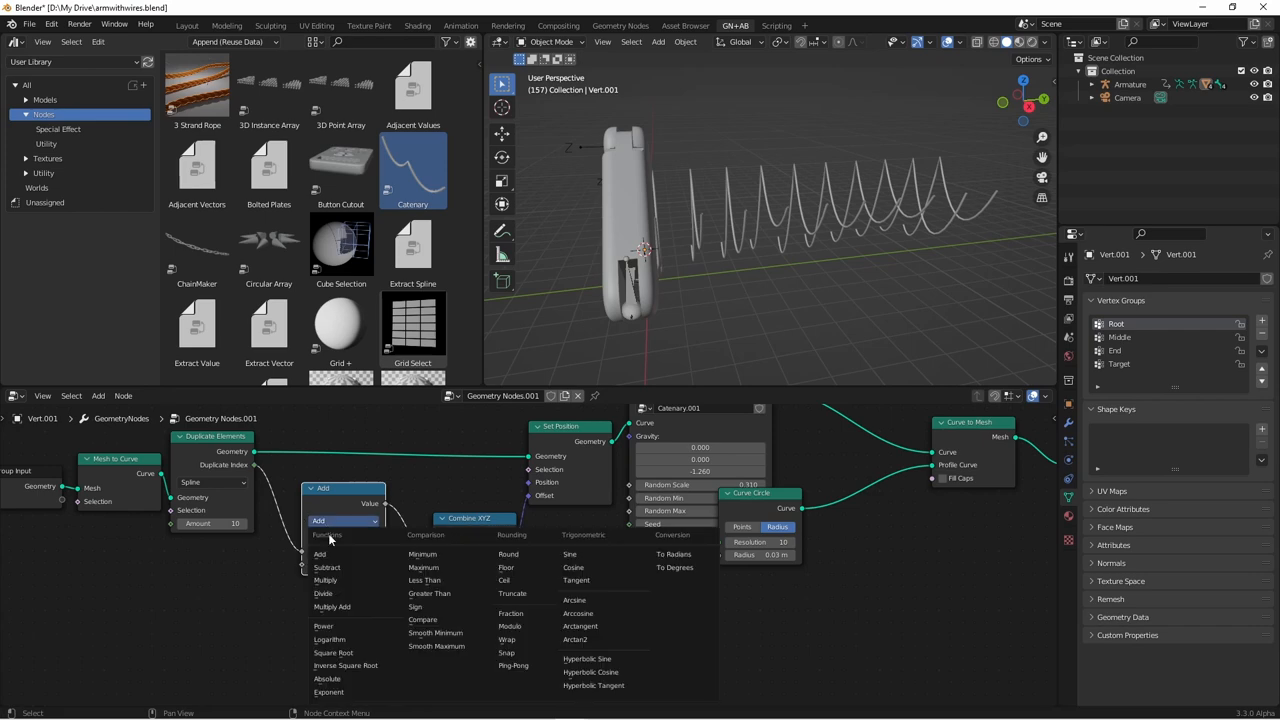
click(326, 580)
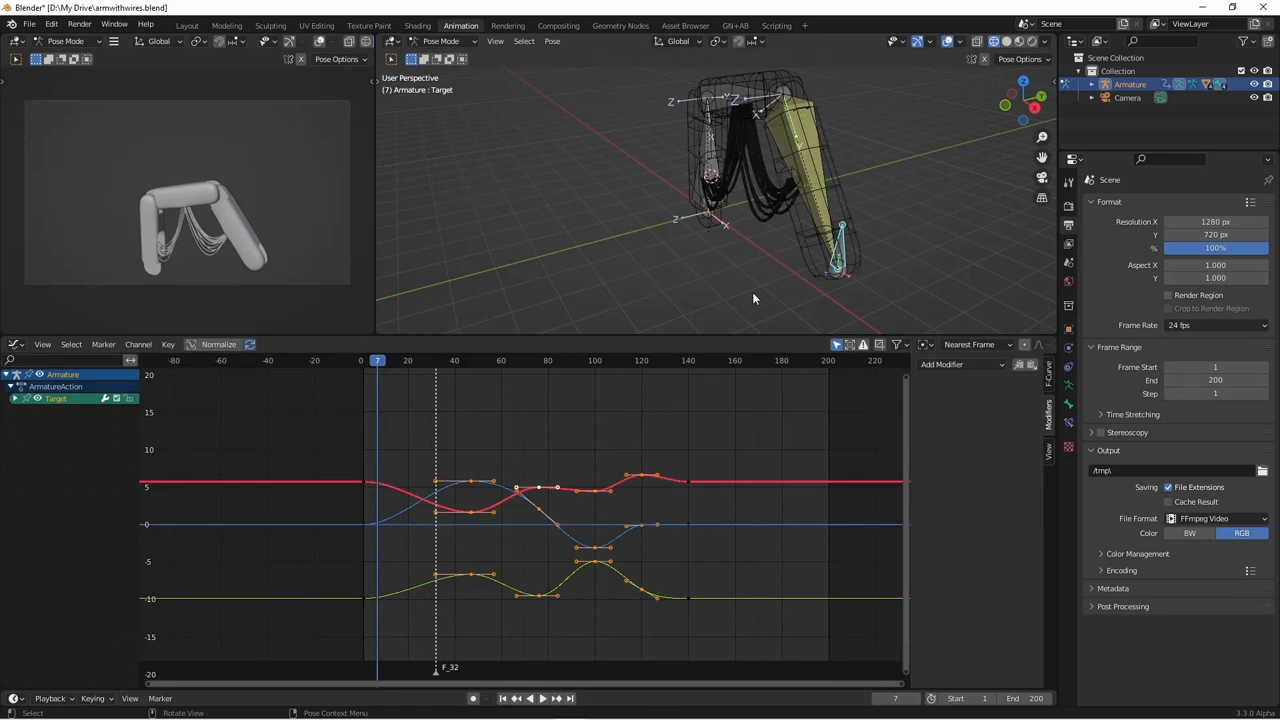
Scrub to frame 152 and show Vert.001's animated node-value F-curves in the Graph Editor.
click(516, 698)
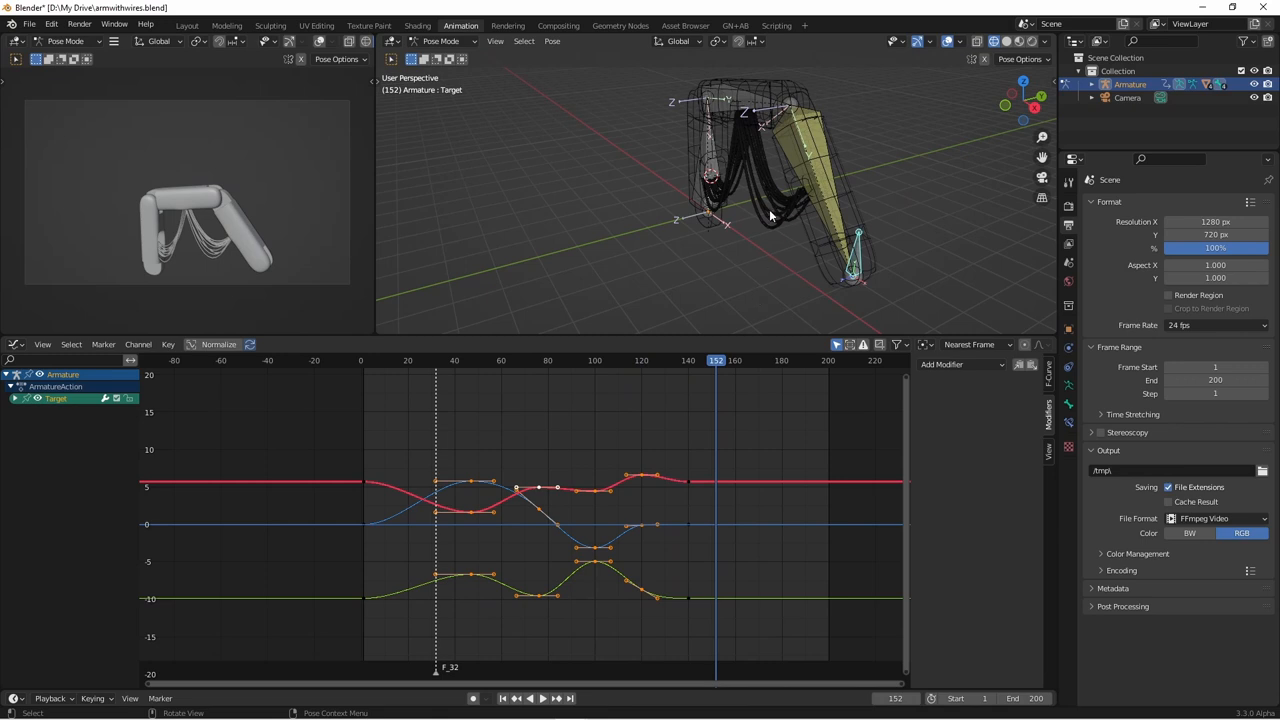
mouse_move(770, 240)
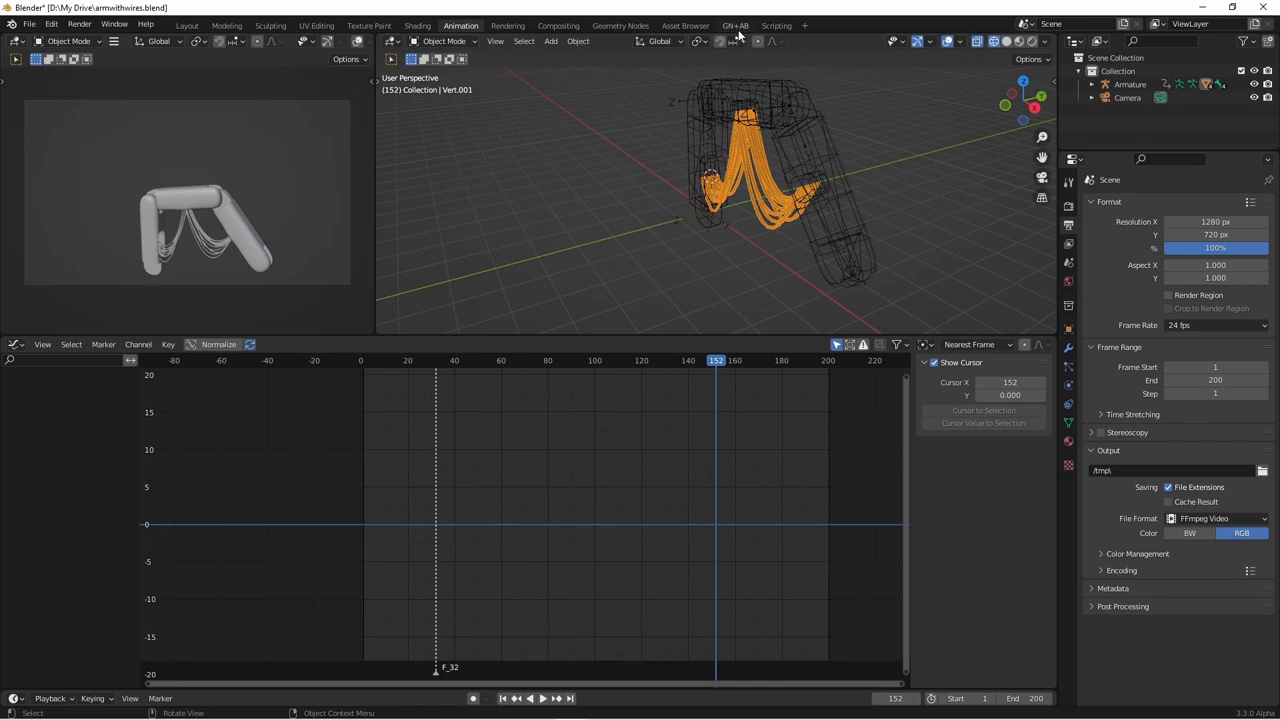
click(620, 24)
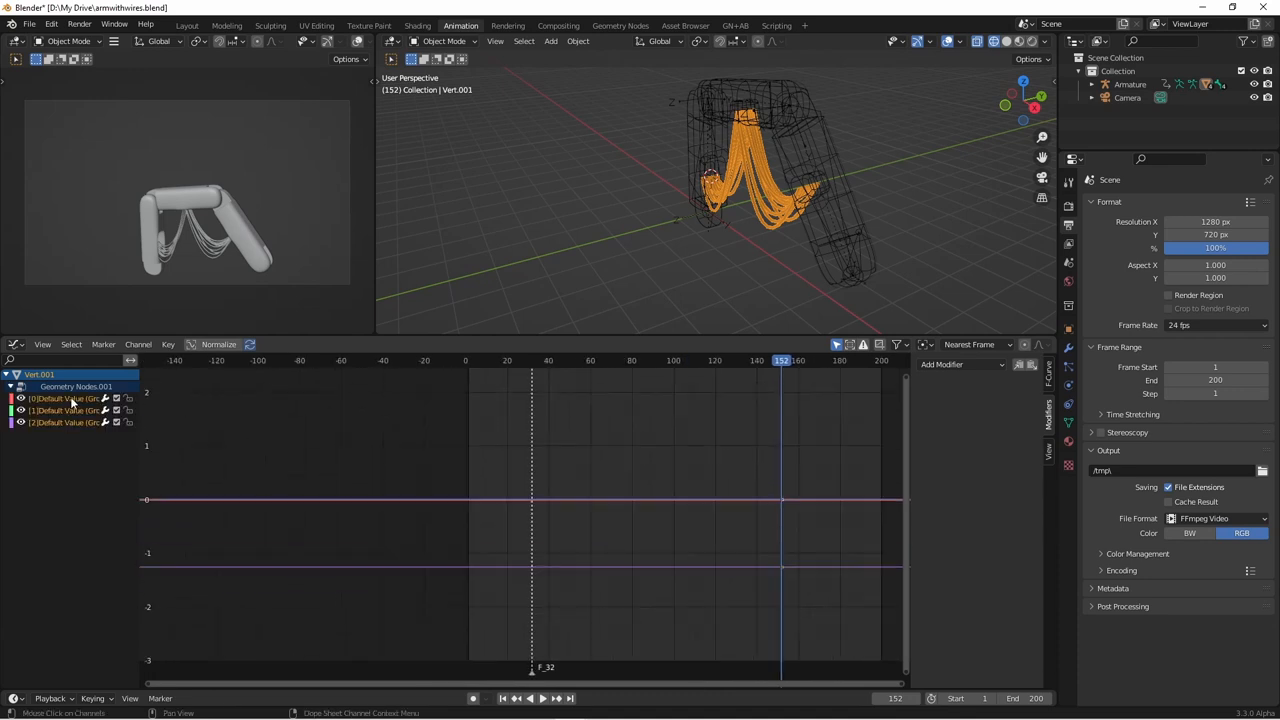
mouse_move(130, 468)
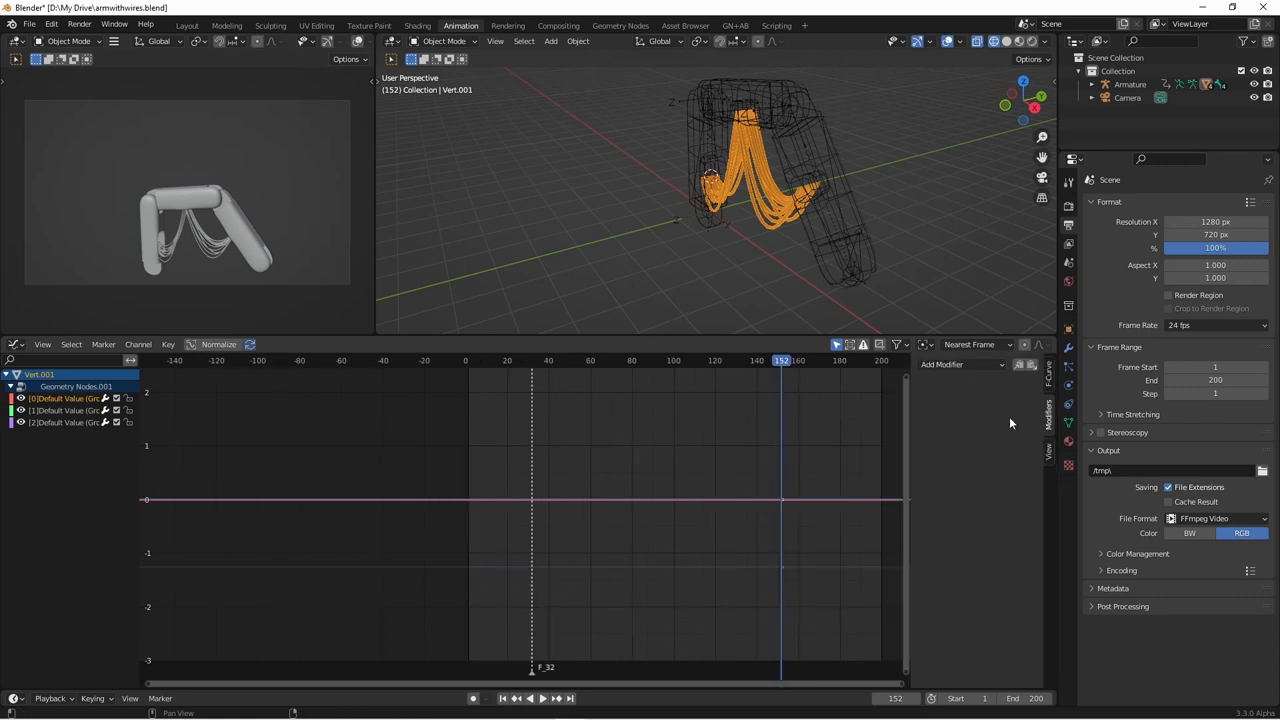
Add a Built-in Function sine modifier with amplitude 0.05 to the first Default Value curve and check it.
click(960, 364)
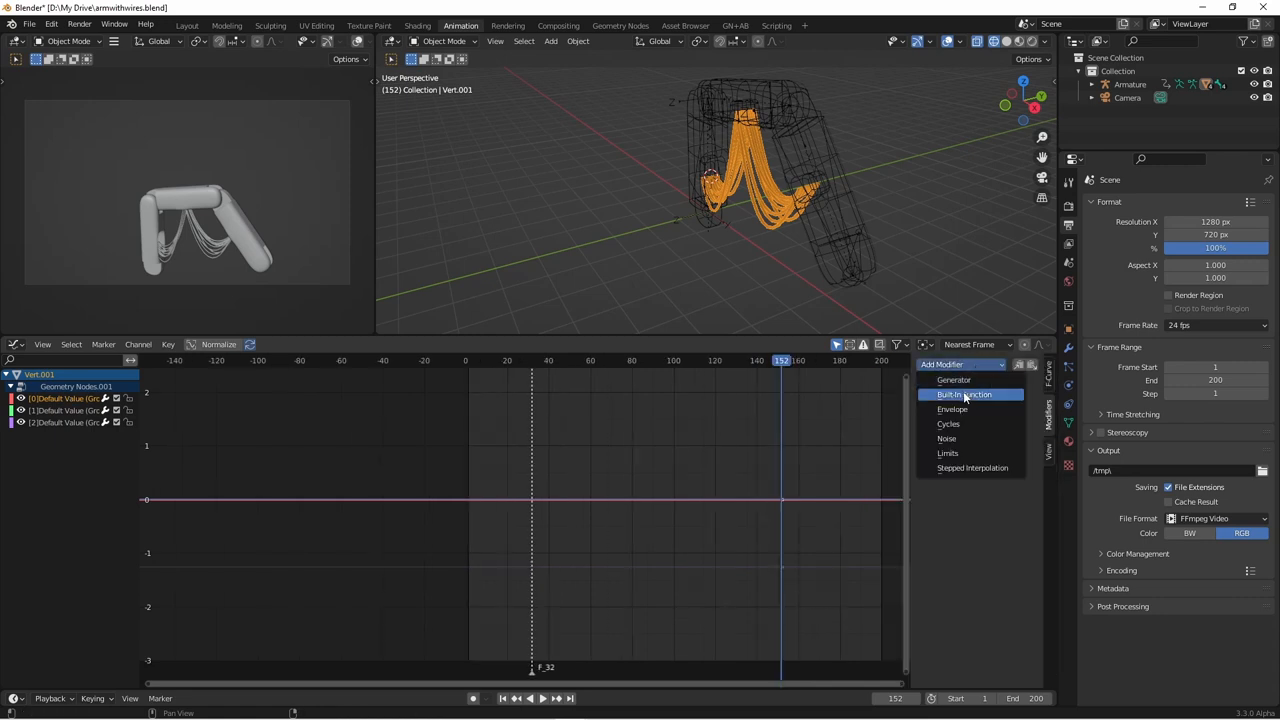
click(964, 394)
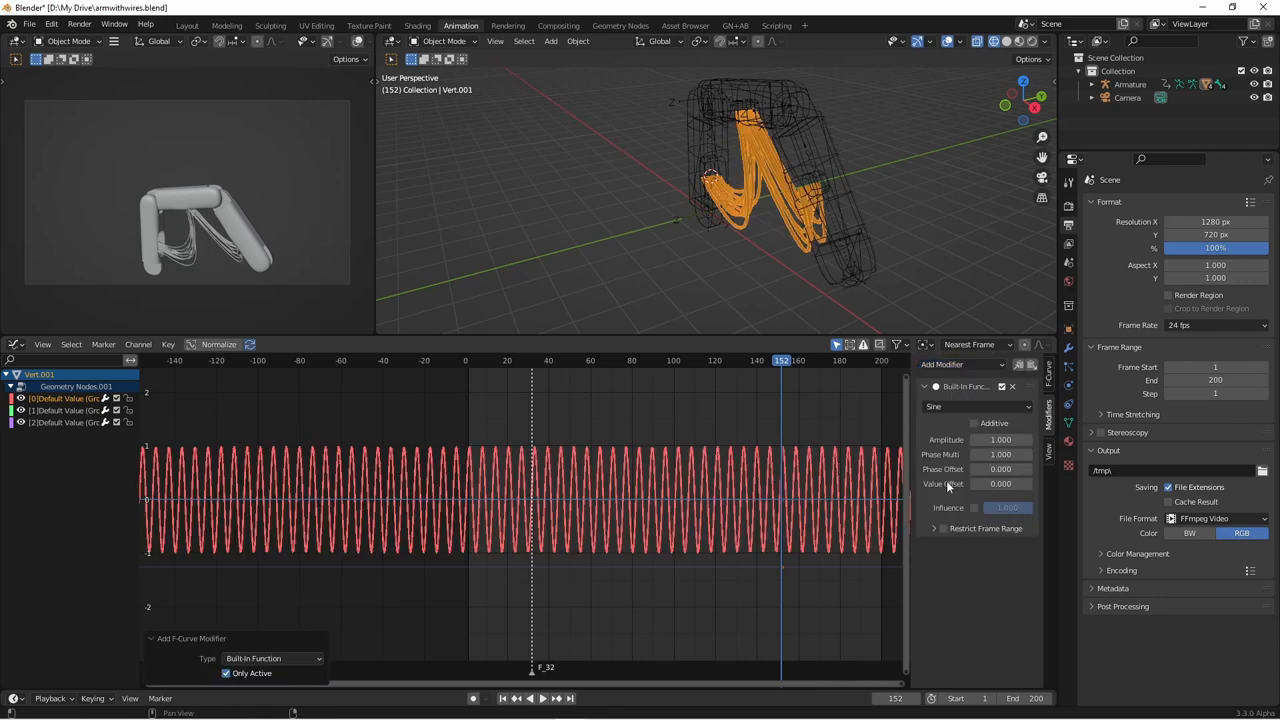
click(516, 698)
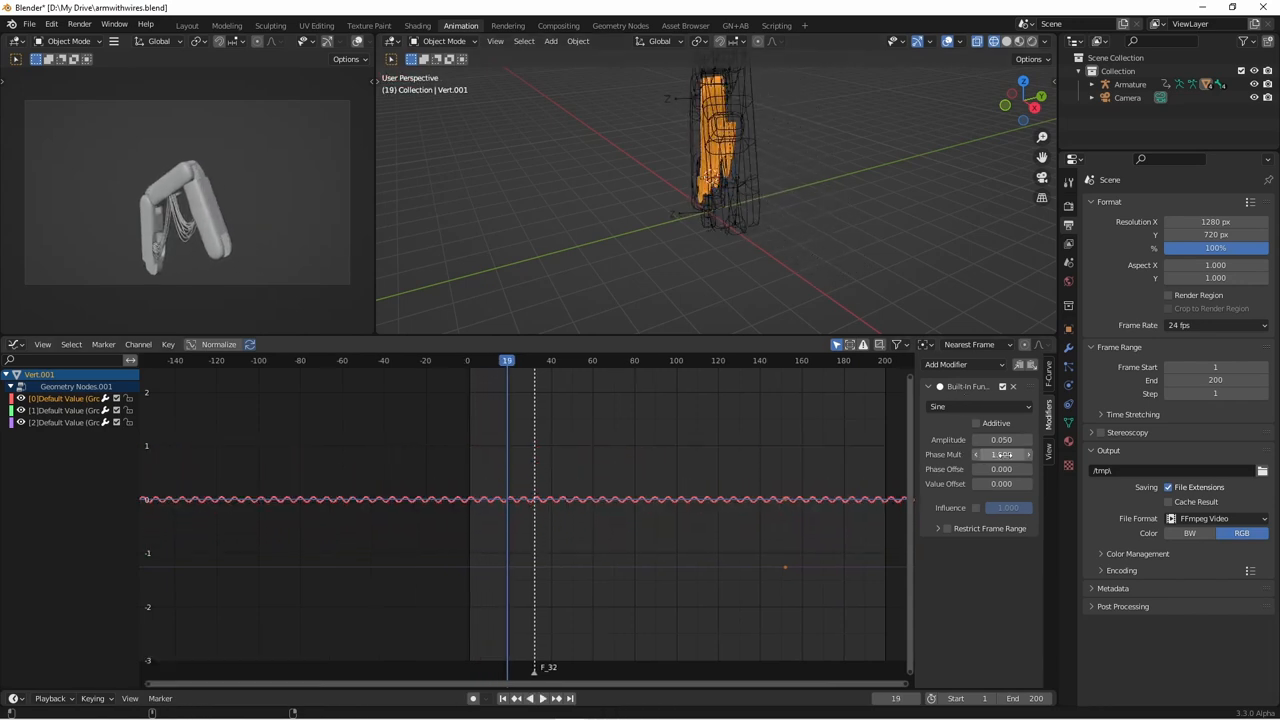
click(532, 698)
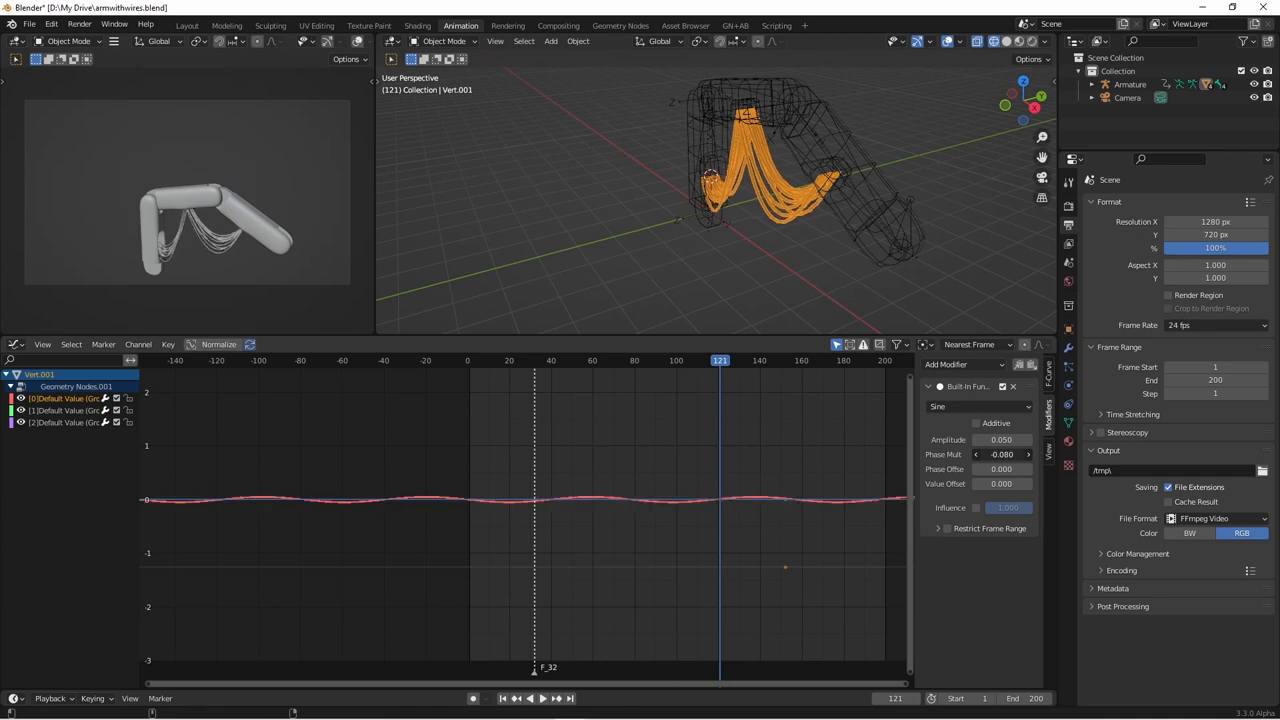
click(516, 698)
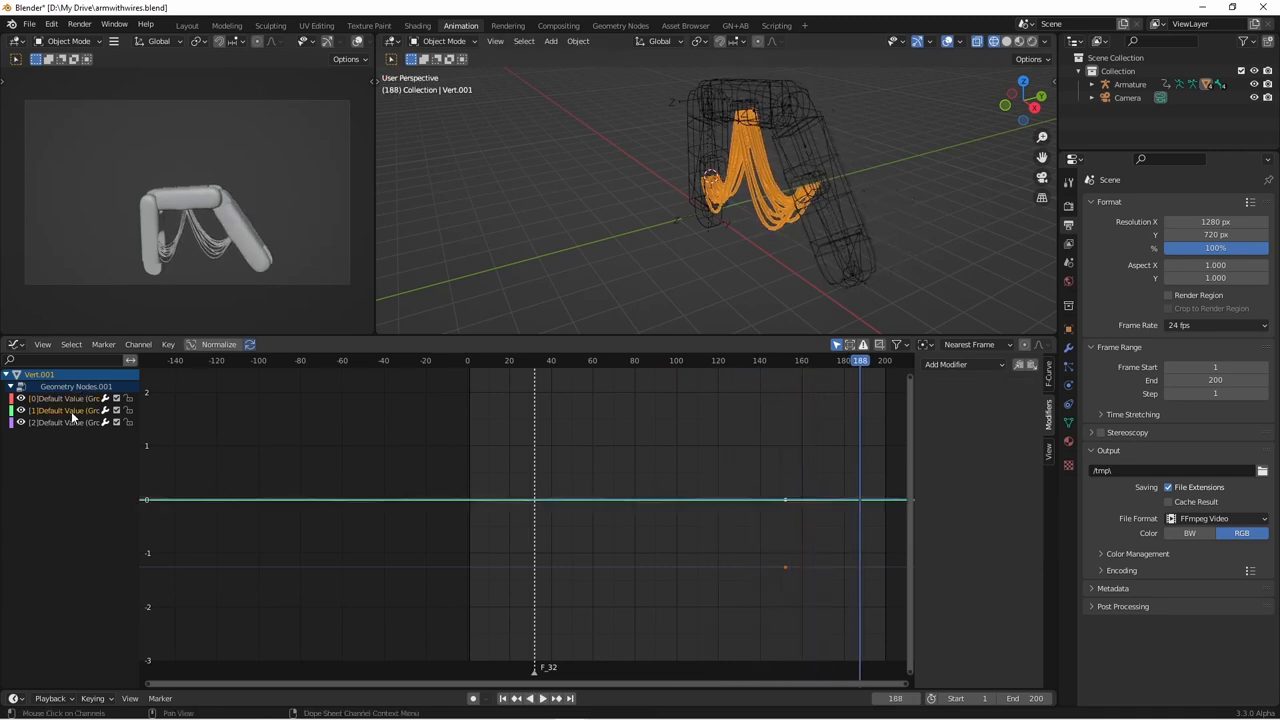
Add a small-amplitude Built-in Function sine modifier to the second Default Value curve.
click(960, 364)
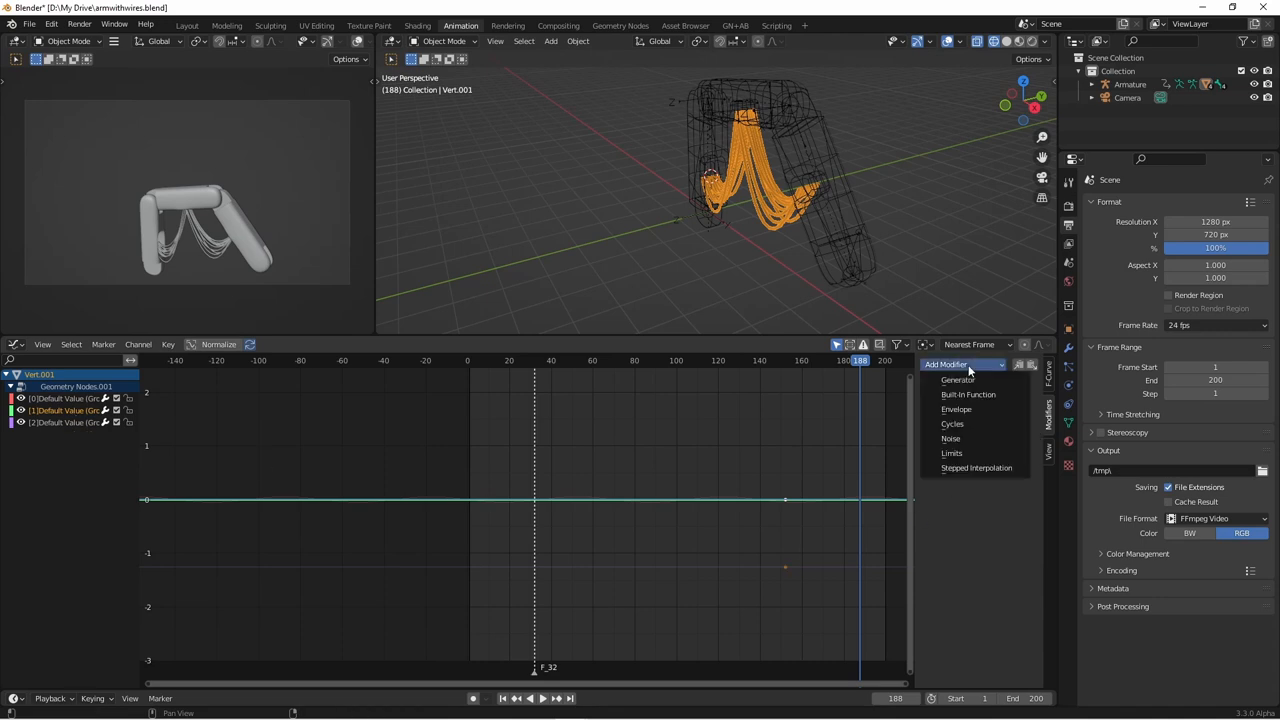
click(968, 392)
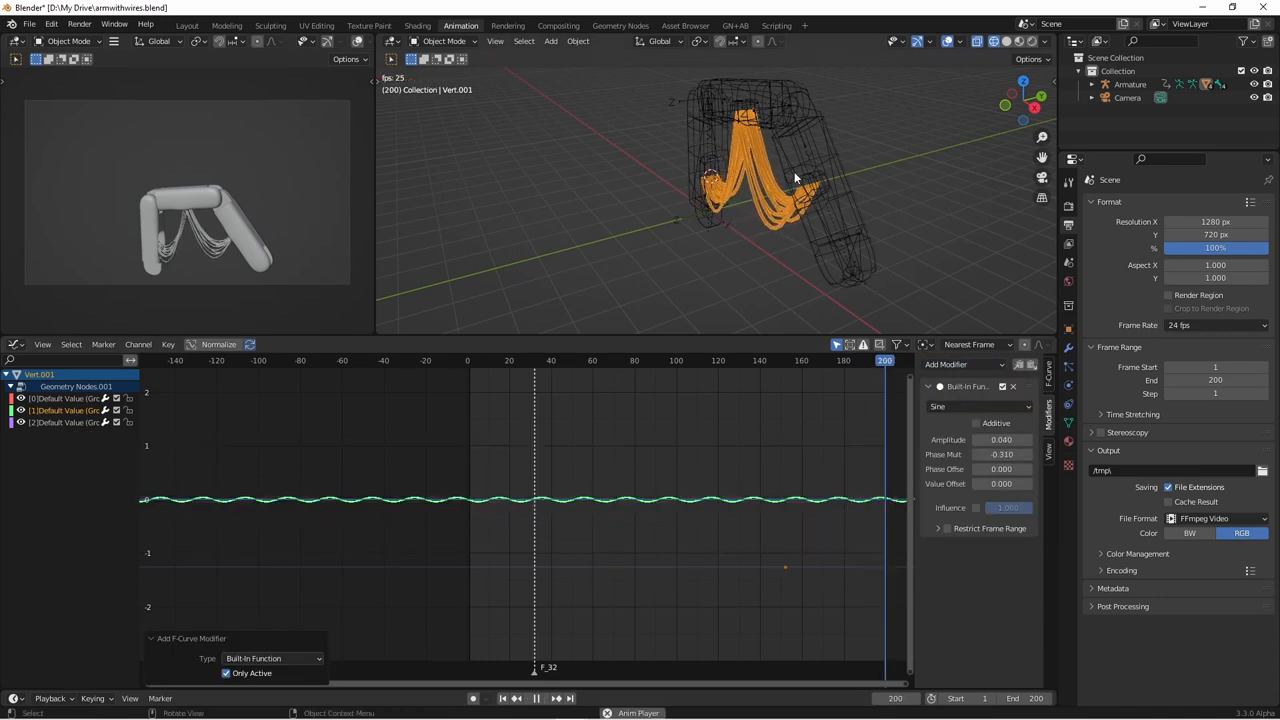
click(568, 360)
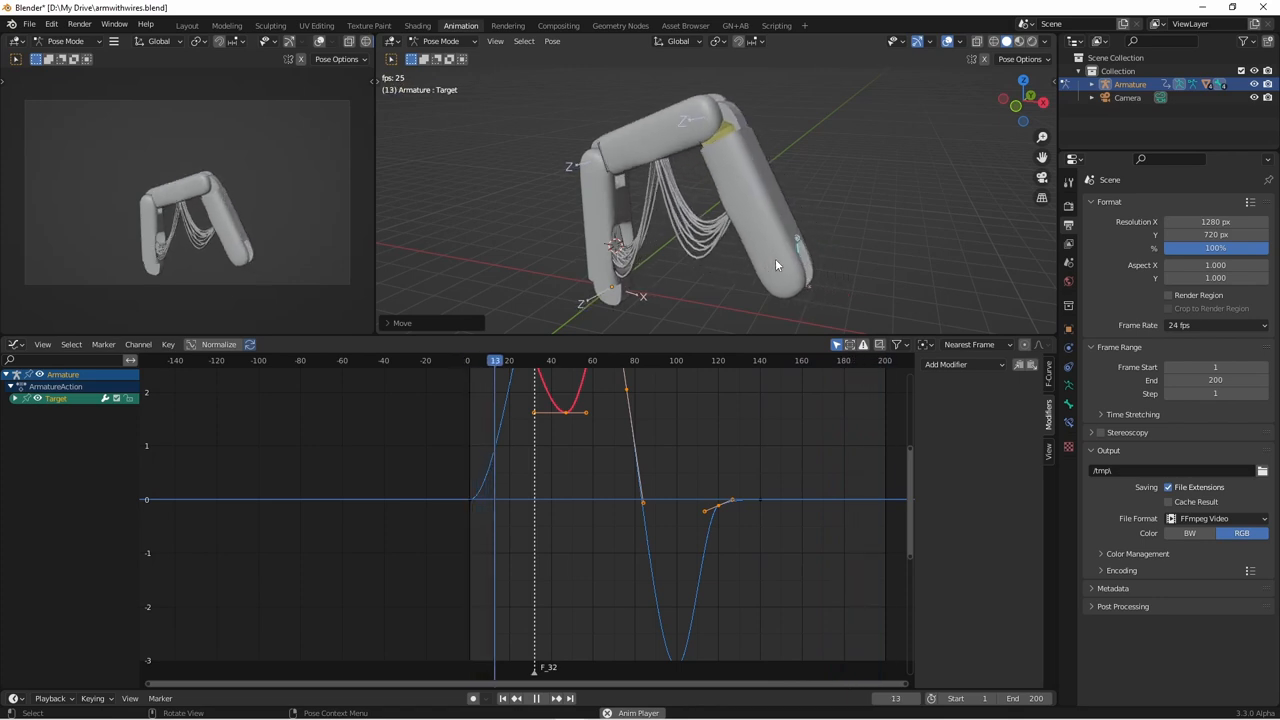
Play the timeline so the cable bundle swings with the moving IK arm.
click(534, 698)
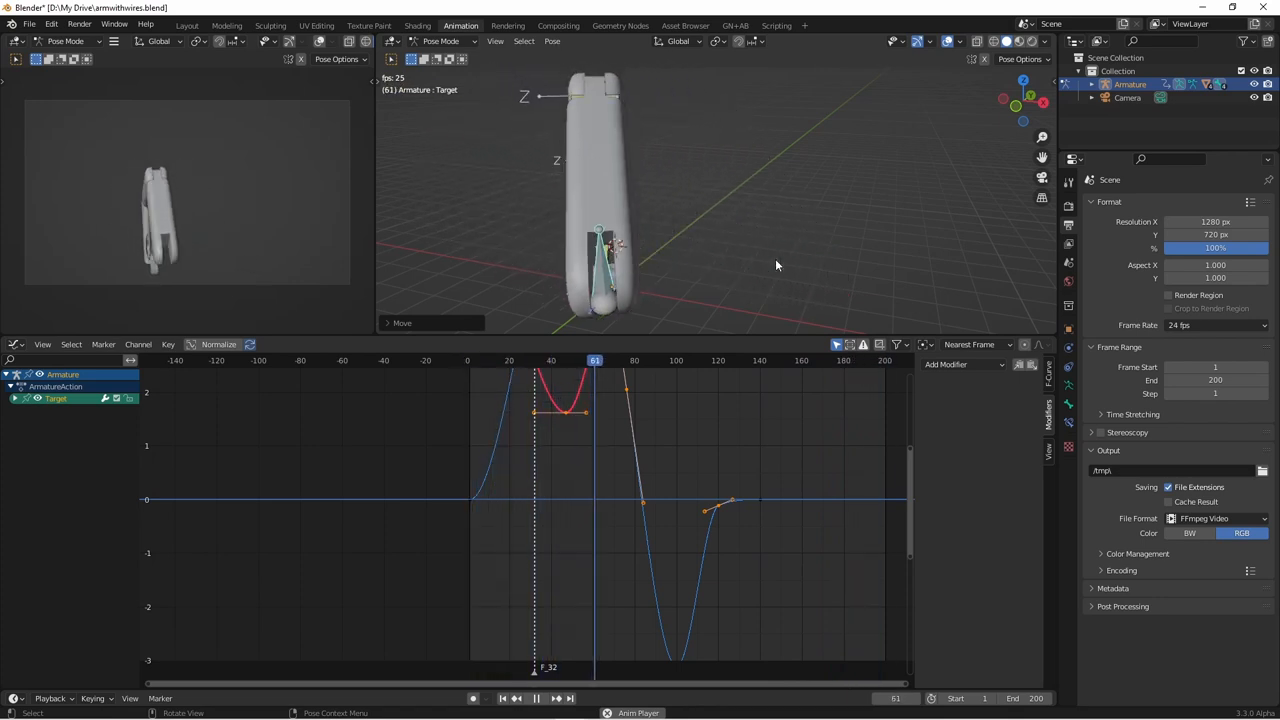